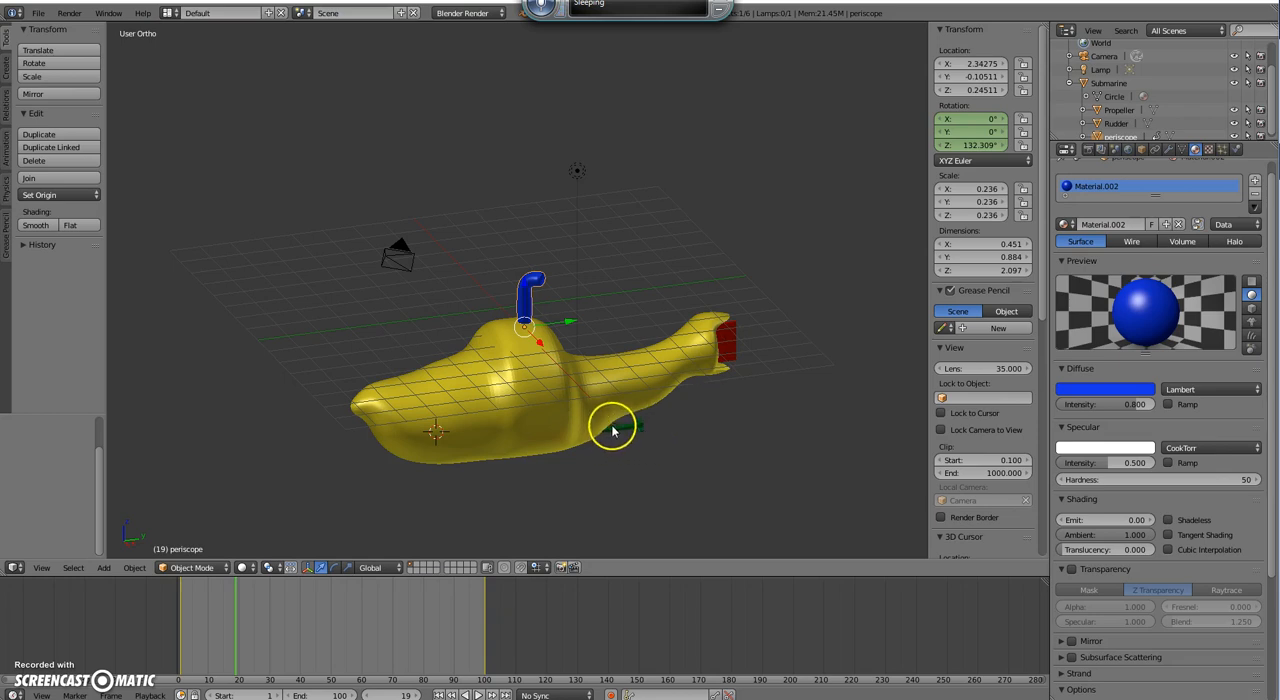
mouse_move(660, 356)
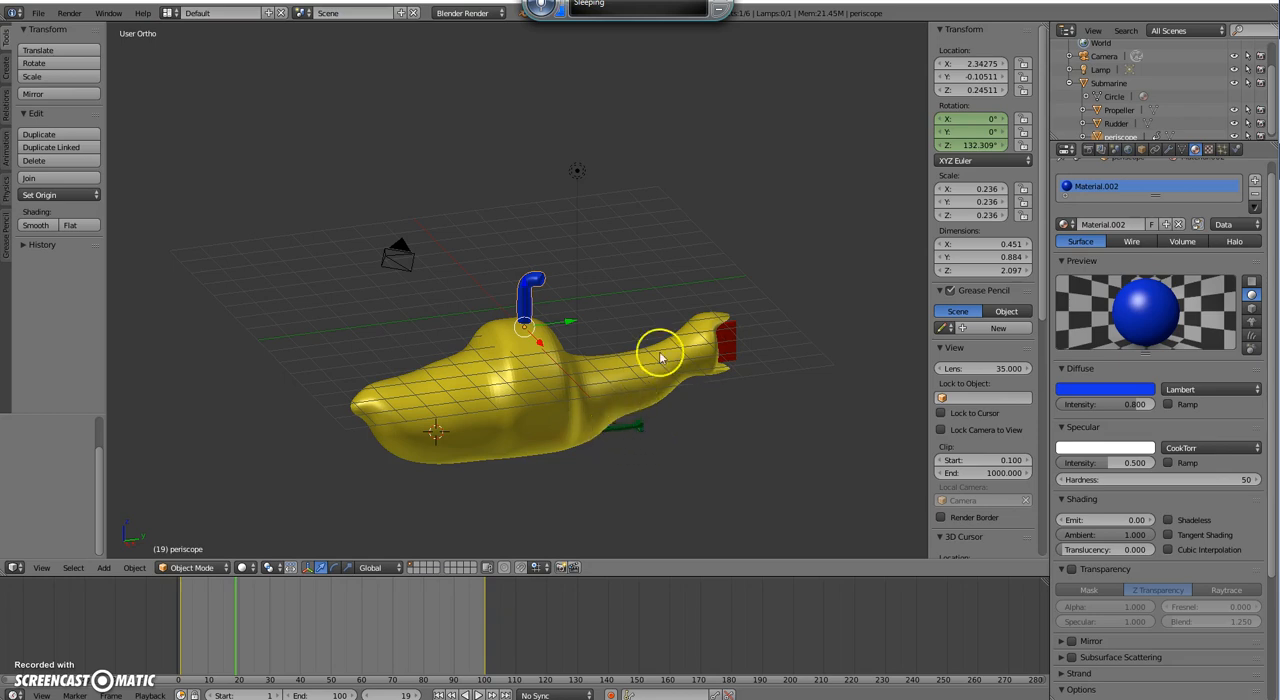
mouse_move(724, 340)
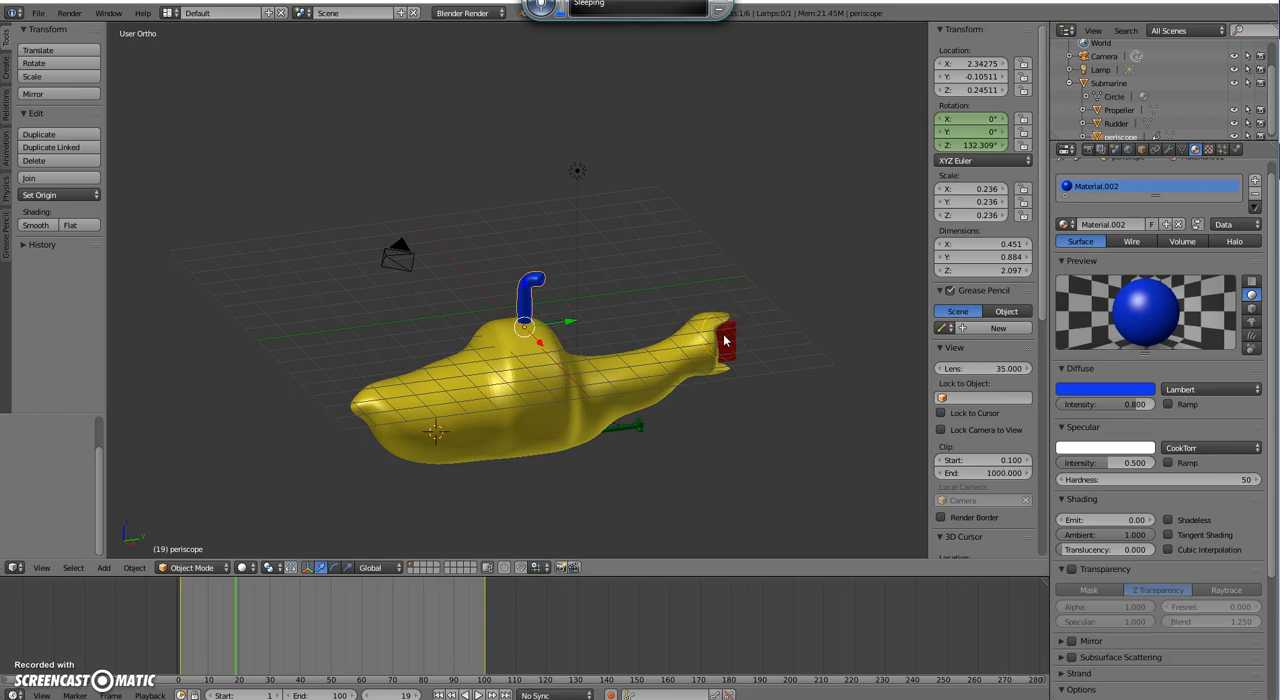
Step: Select the red rudder object at the submarine's stern
left_click(722, 340)
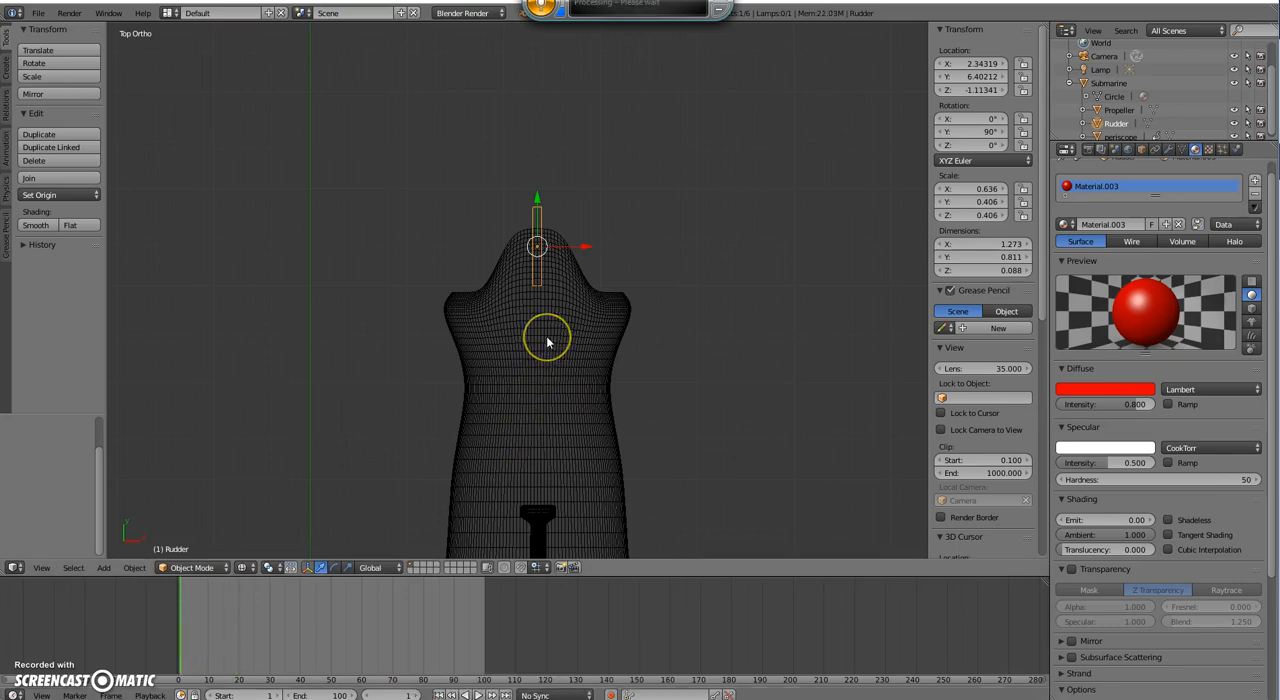
mouse_move(860, 272)
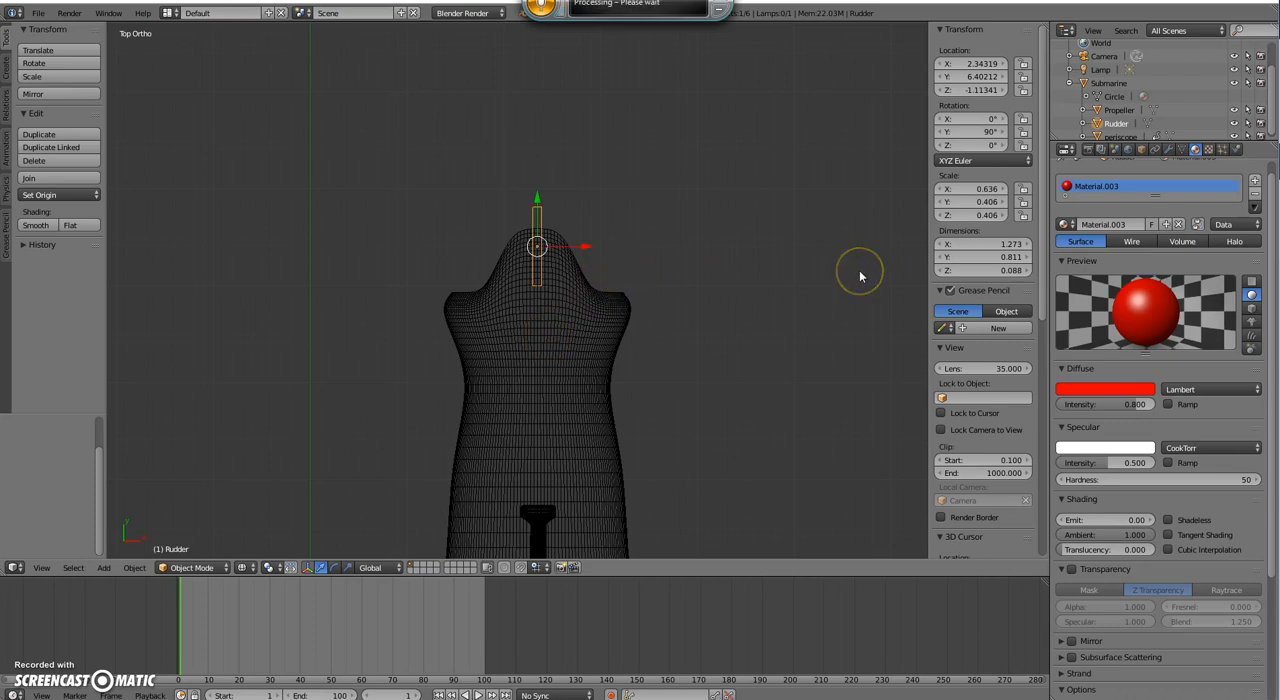
mouse_move(738, 272)
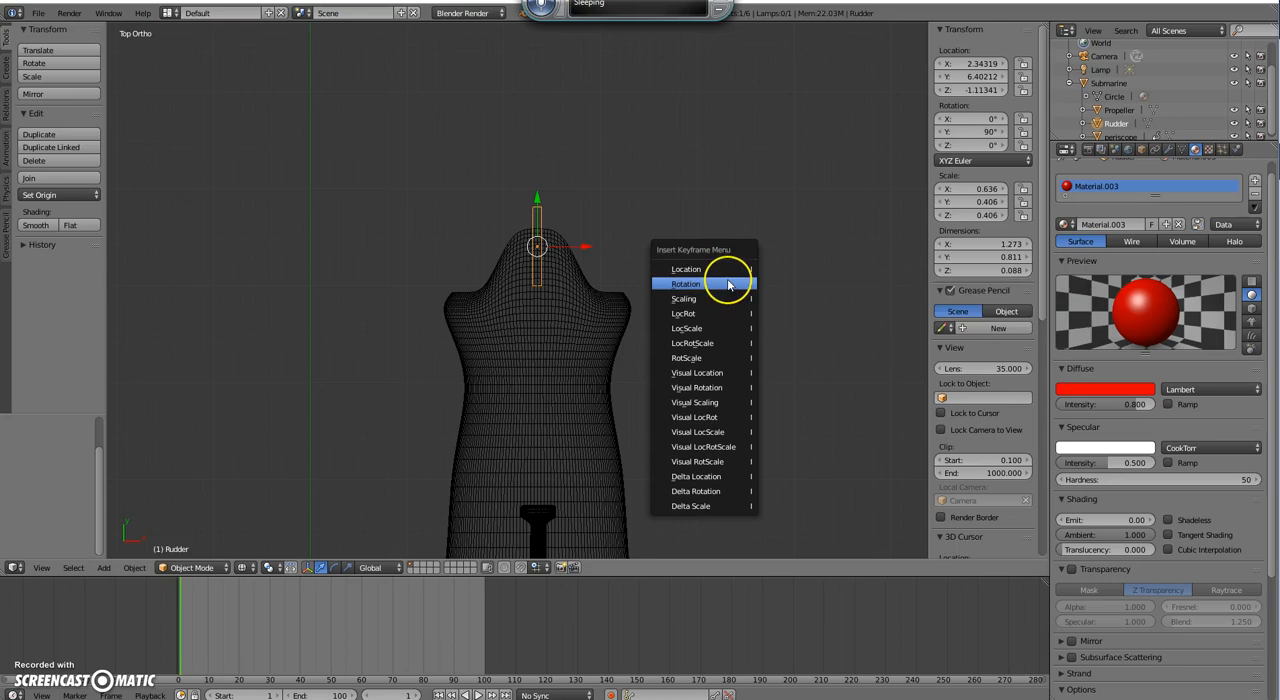
Step: Insert a Rotation keyframe for the rudder's straight starting position
left_click(688, 284)
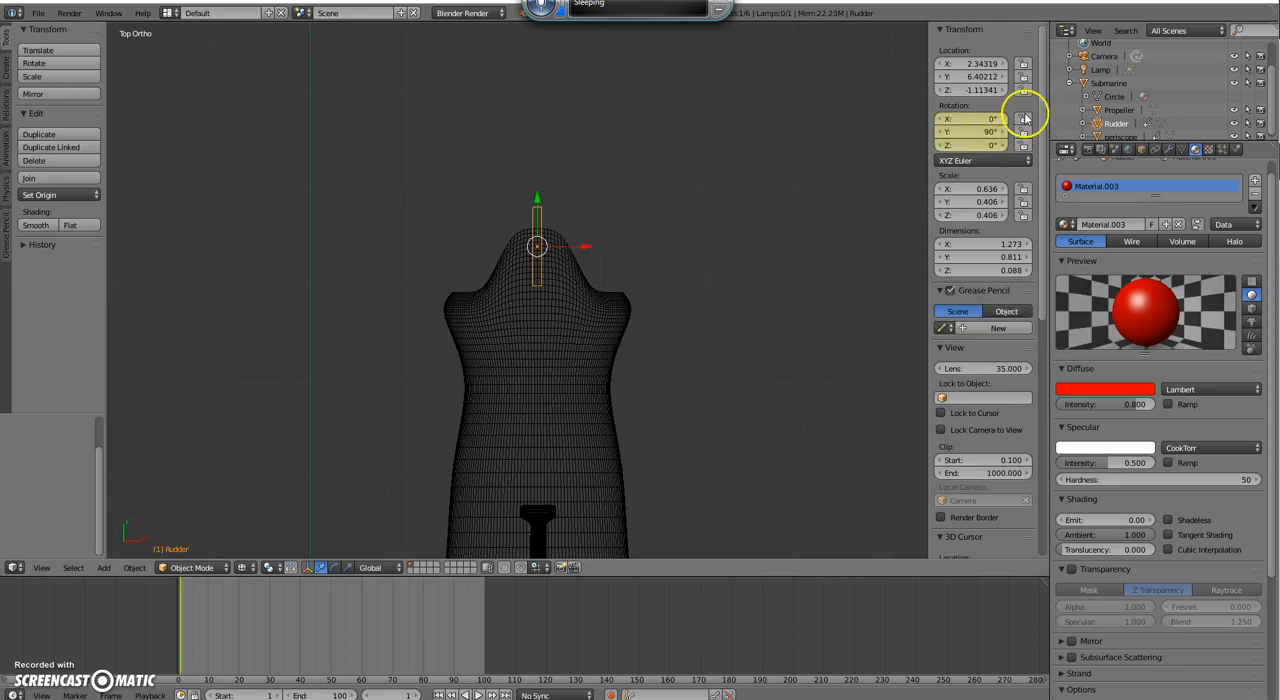
mouse_move(978, 132)
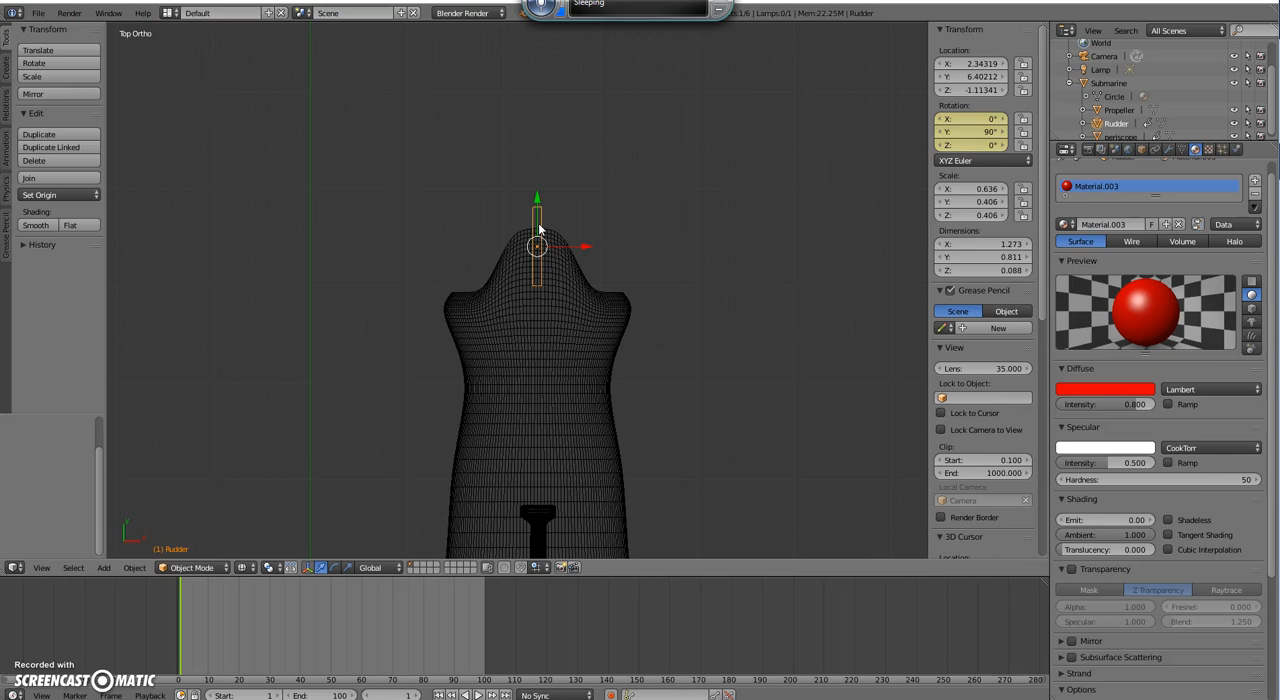
mouse_move(924, 208)
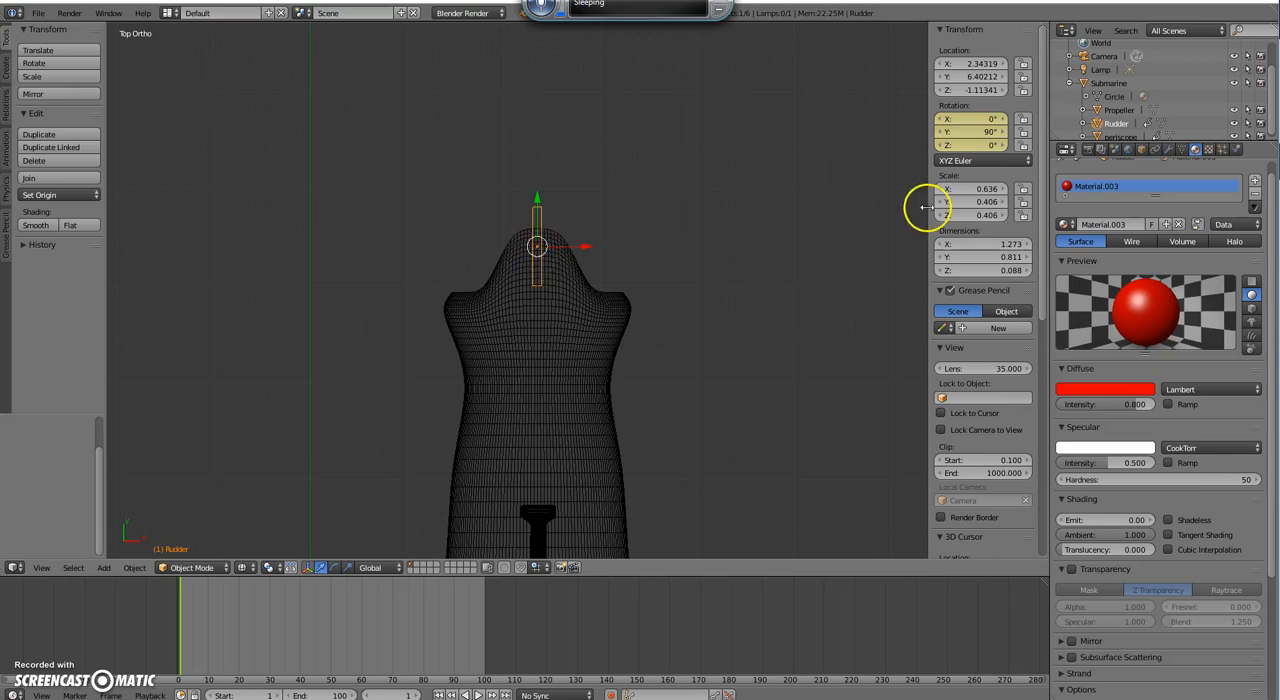
mouse_move(996, 144)
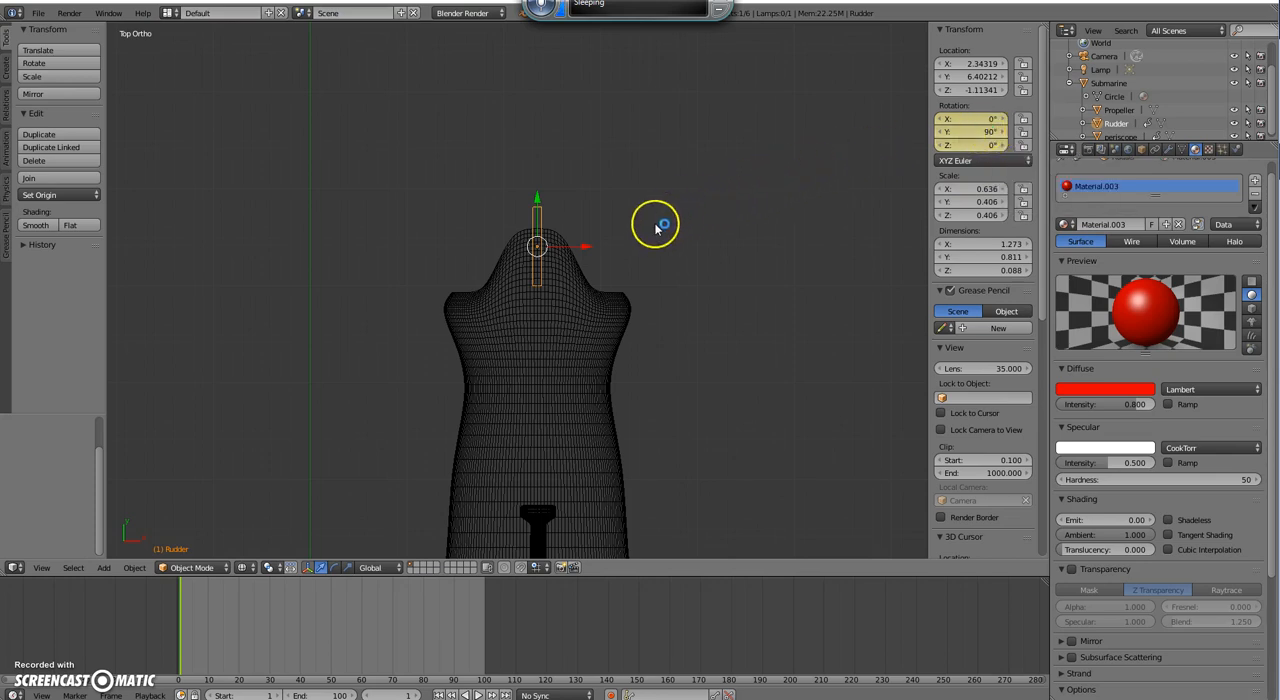
mouse_move(640, 276)
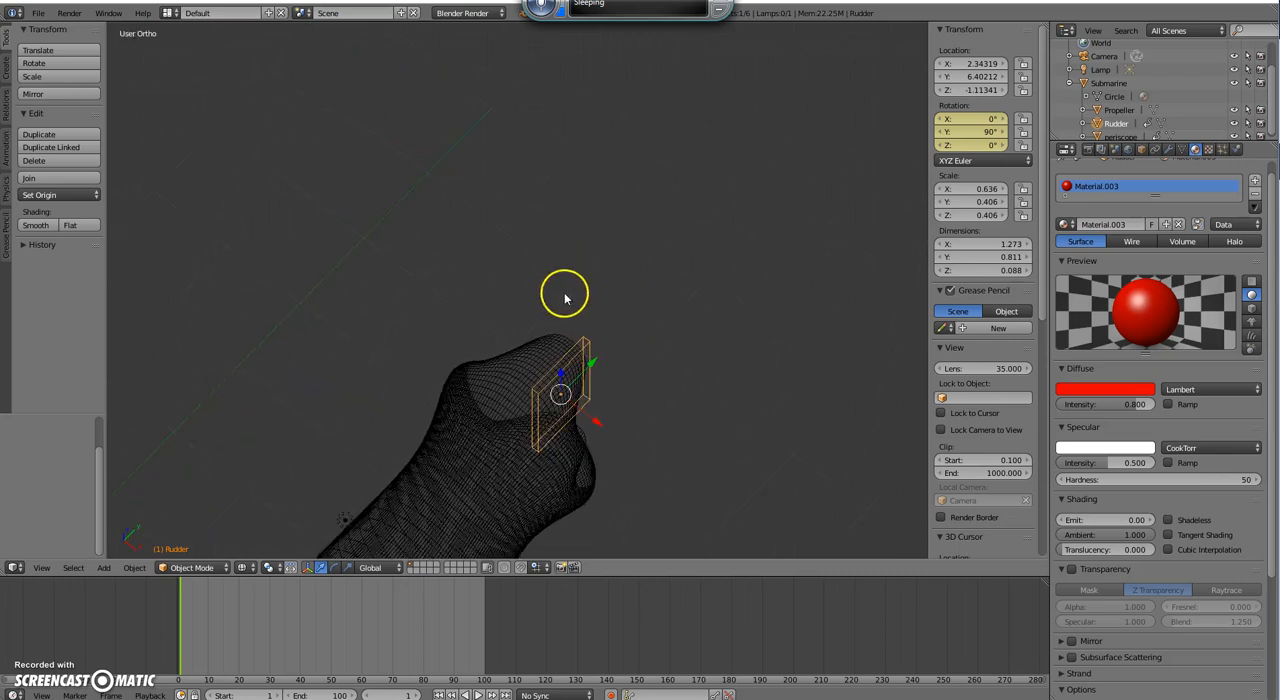
mouse_move(564, 388)
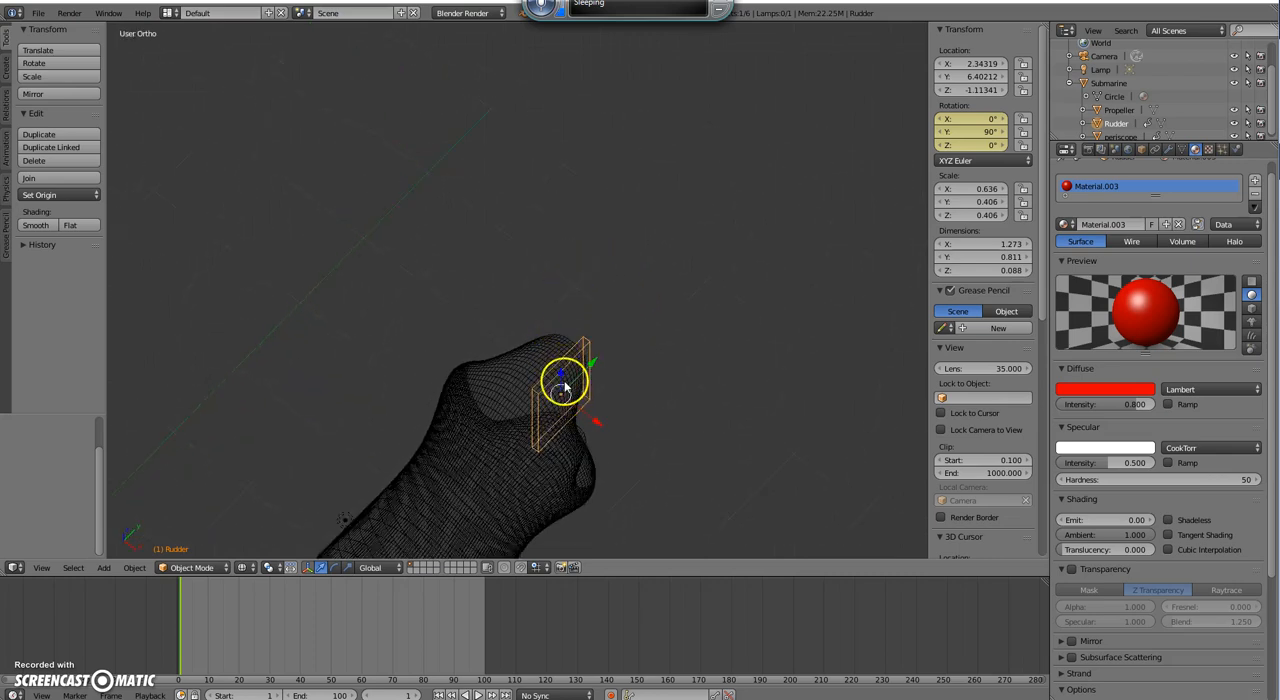
mouse_move(738, 330)
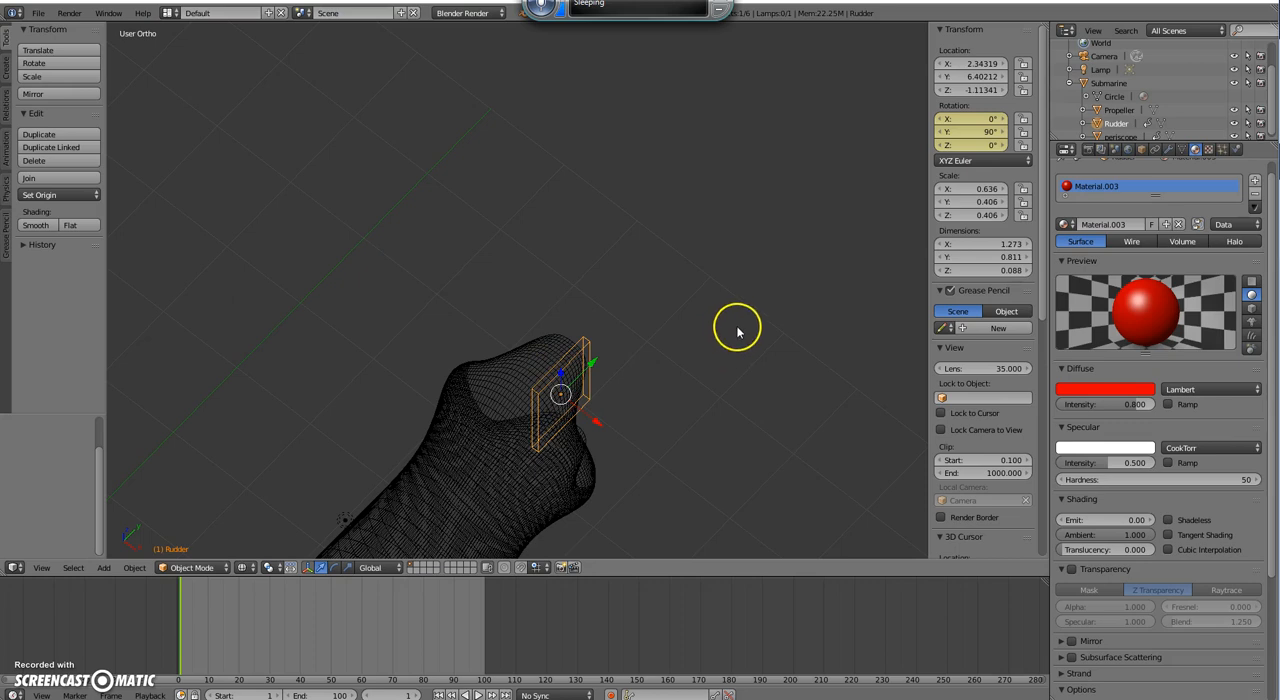
mouse_move(740, 330)
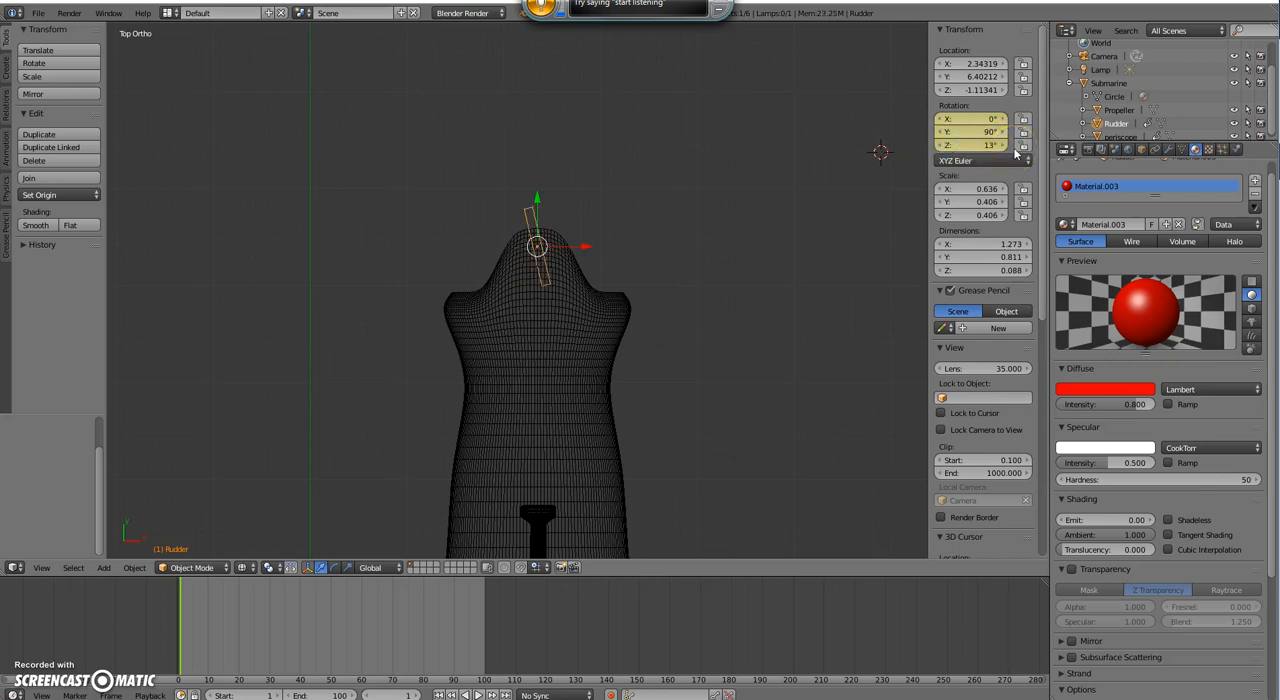
Step: Swing the rudder to 45° at a later frame and keyframe its rotation
left_click(990, 144)
type("45")
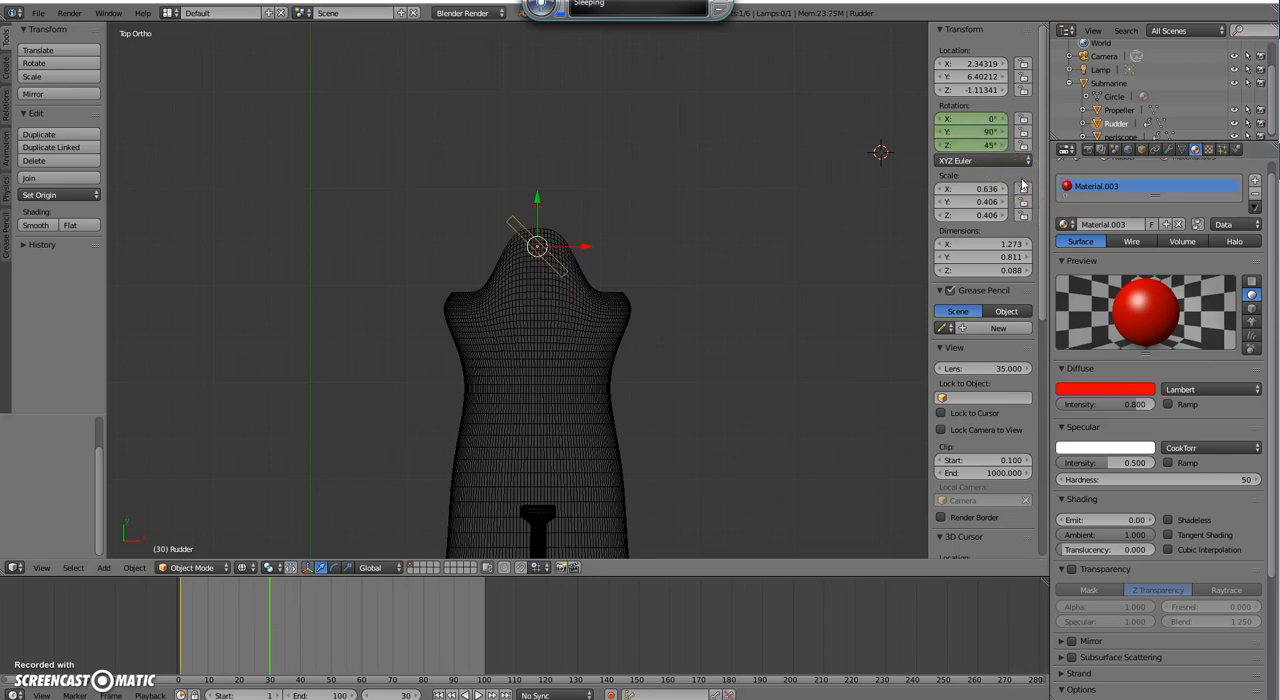
mouse_move(700, 340)
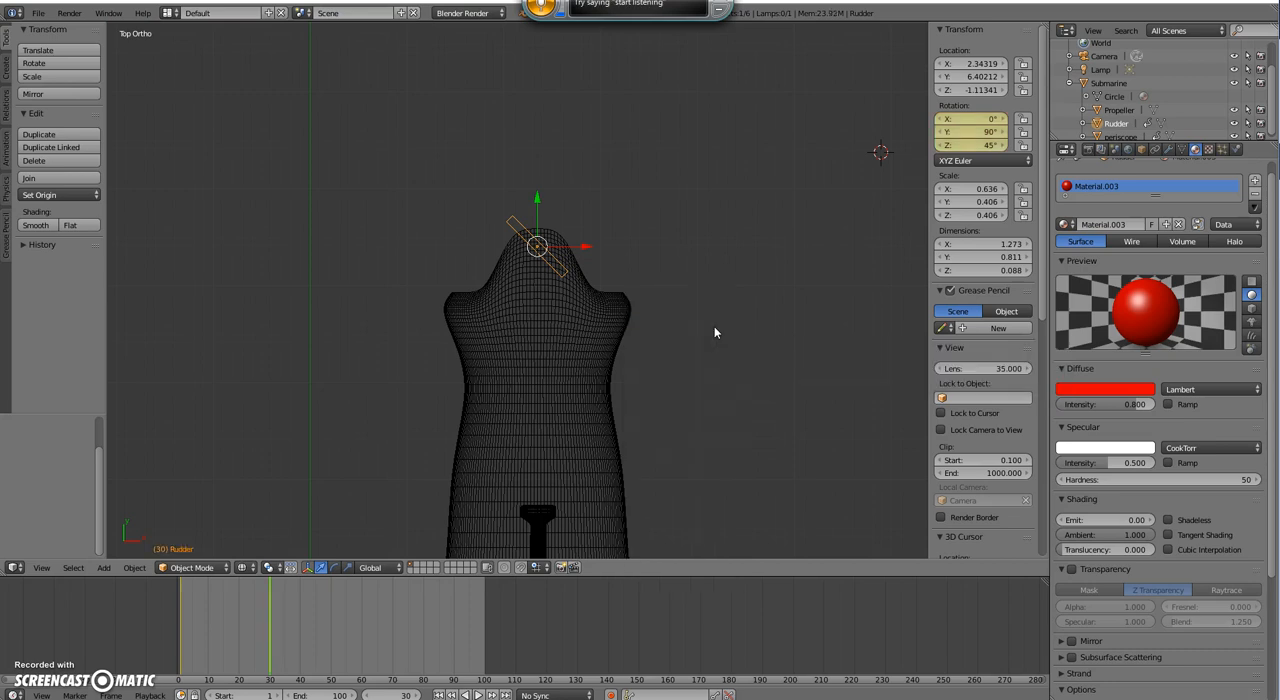
mouse_move(364, 638)
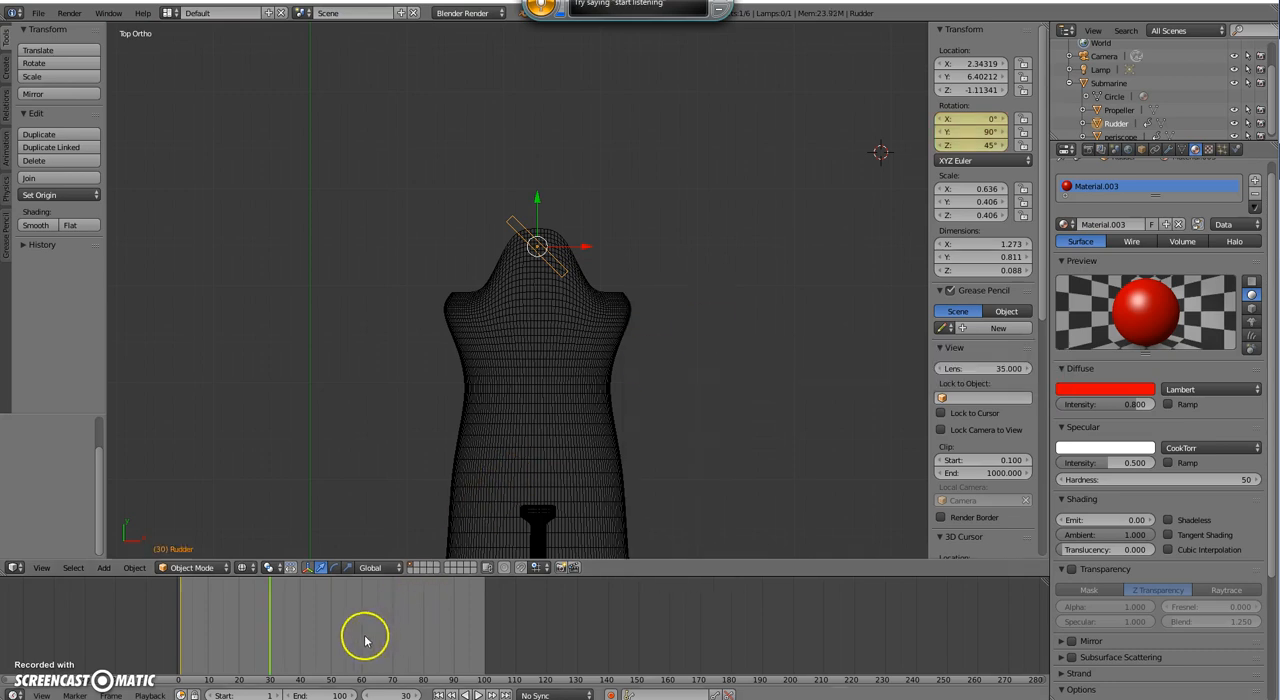
mouse_move(364, 638)
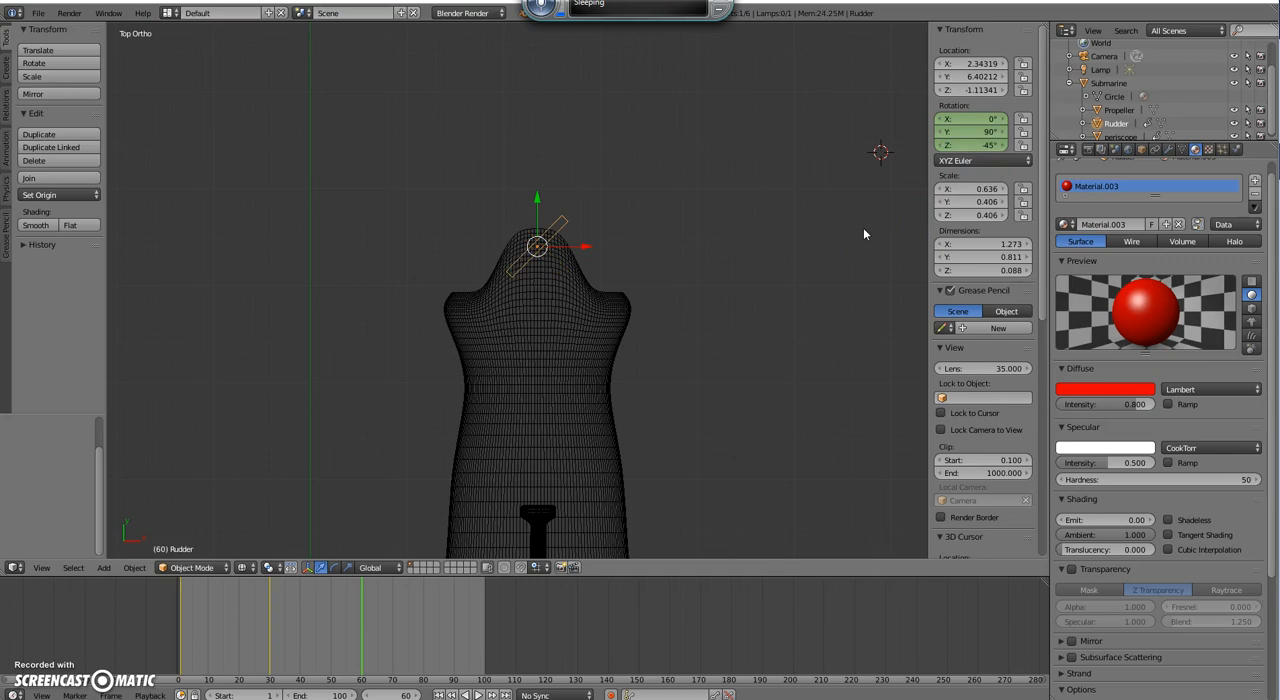
mouse_move(722, 248)
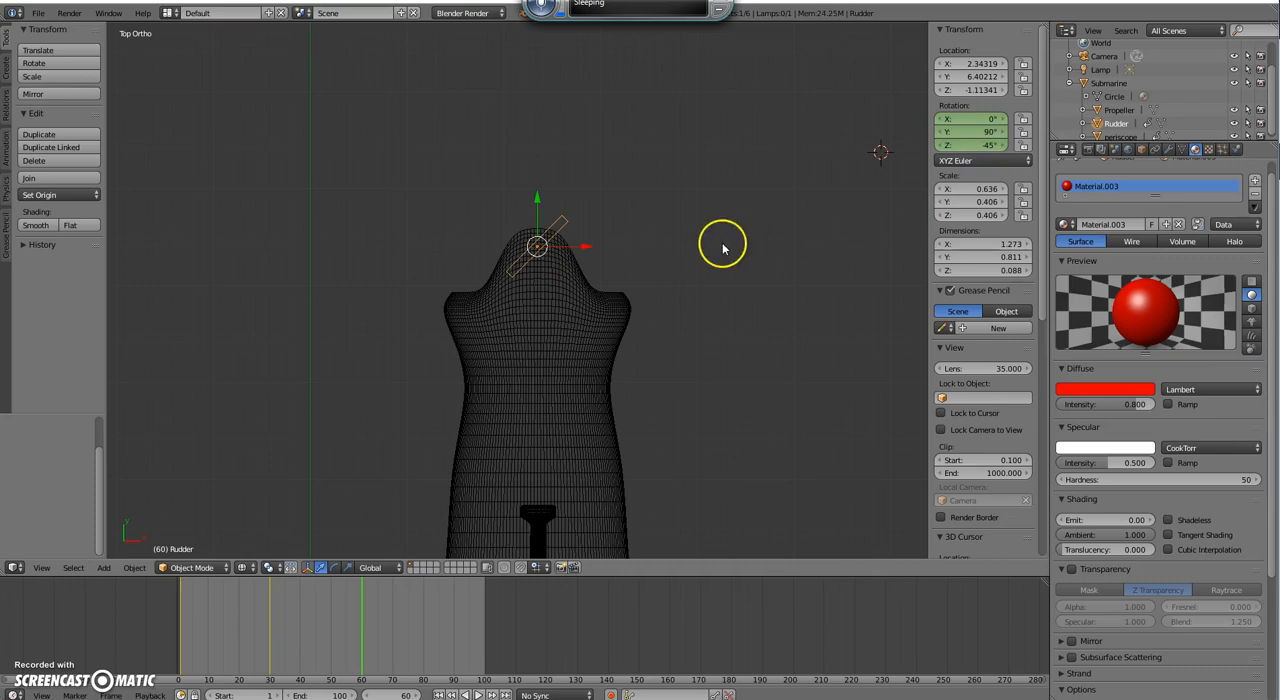
mouse_move(724, 248)
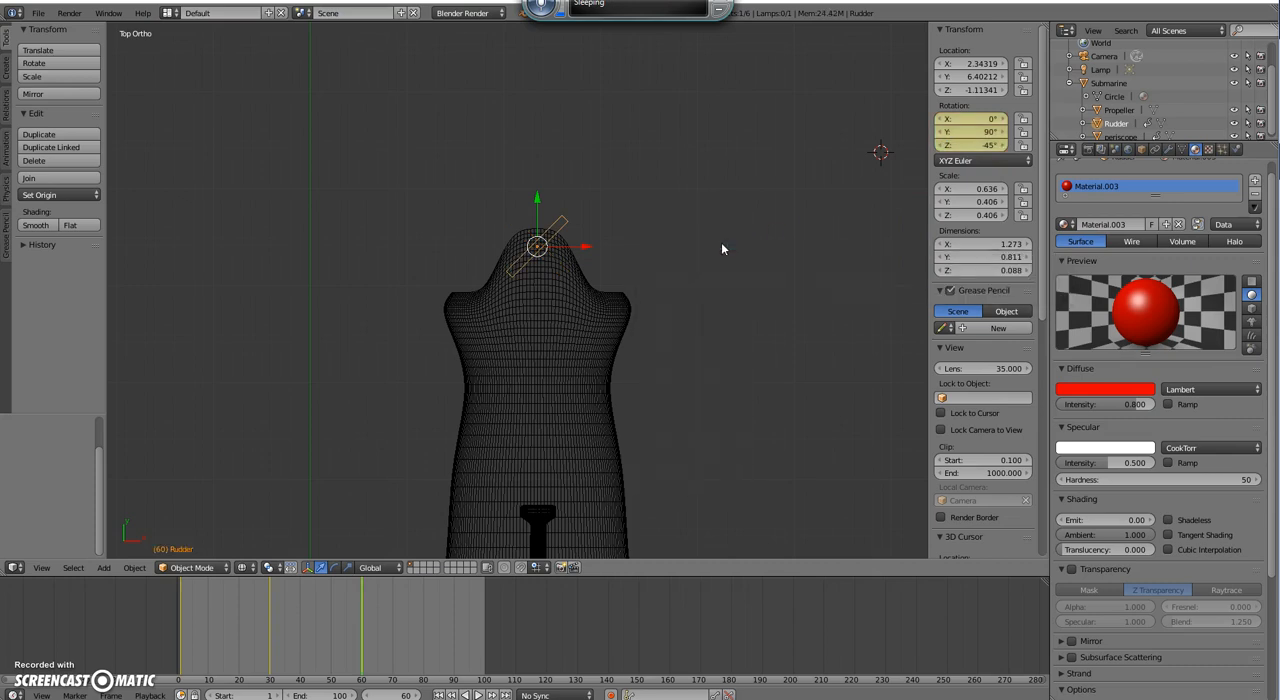
mouse_move(556, 528)
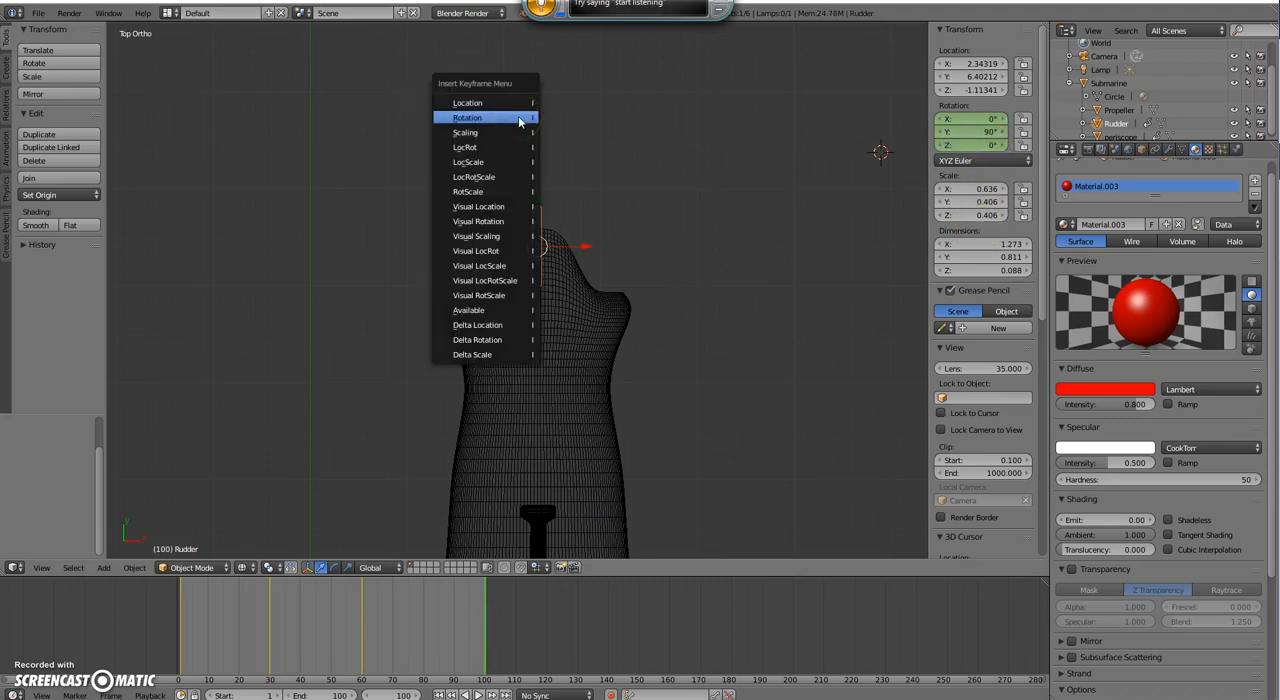
left_click(468, 116)
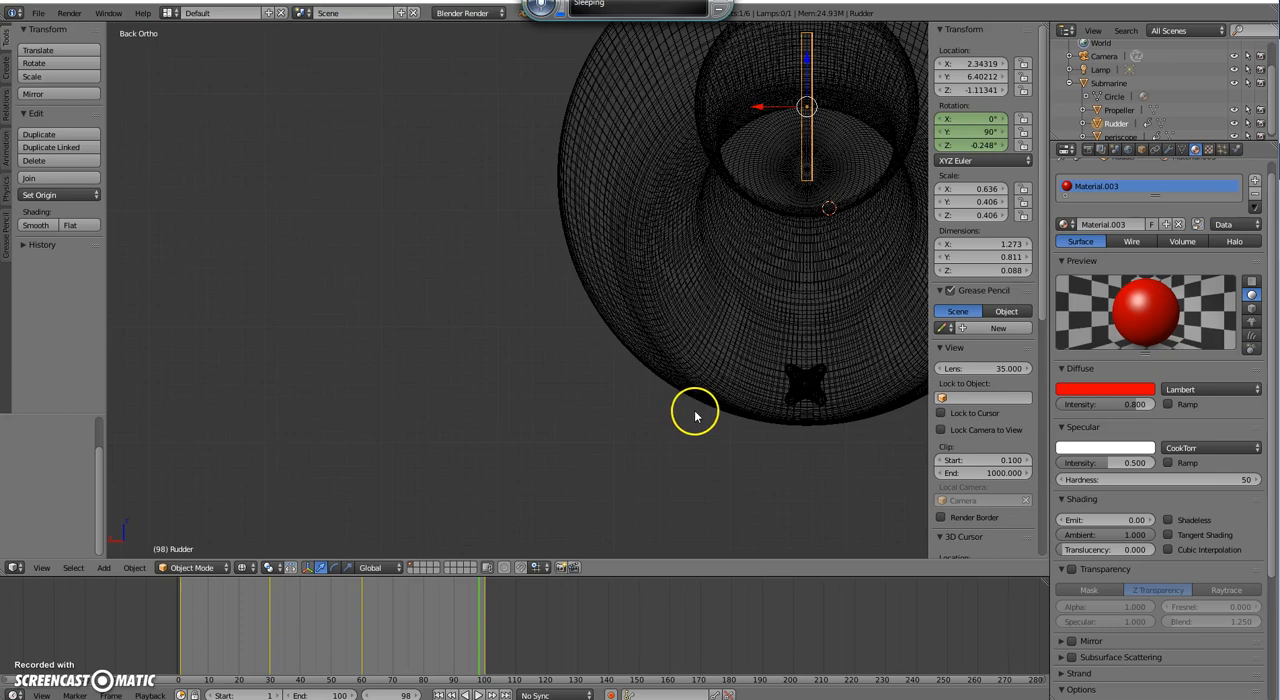
Step: Select the cross-shaped propeller and keyframe its starting rotation
left_click(520, 388)
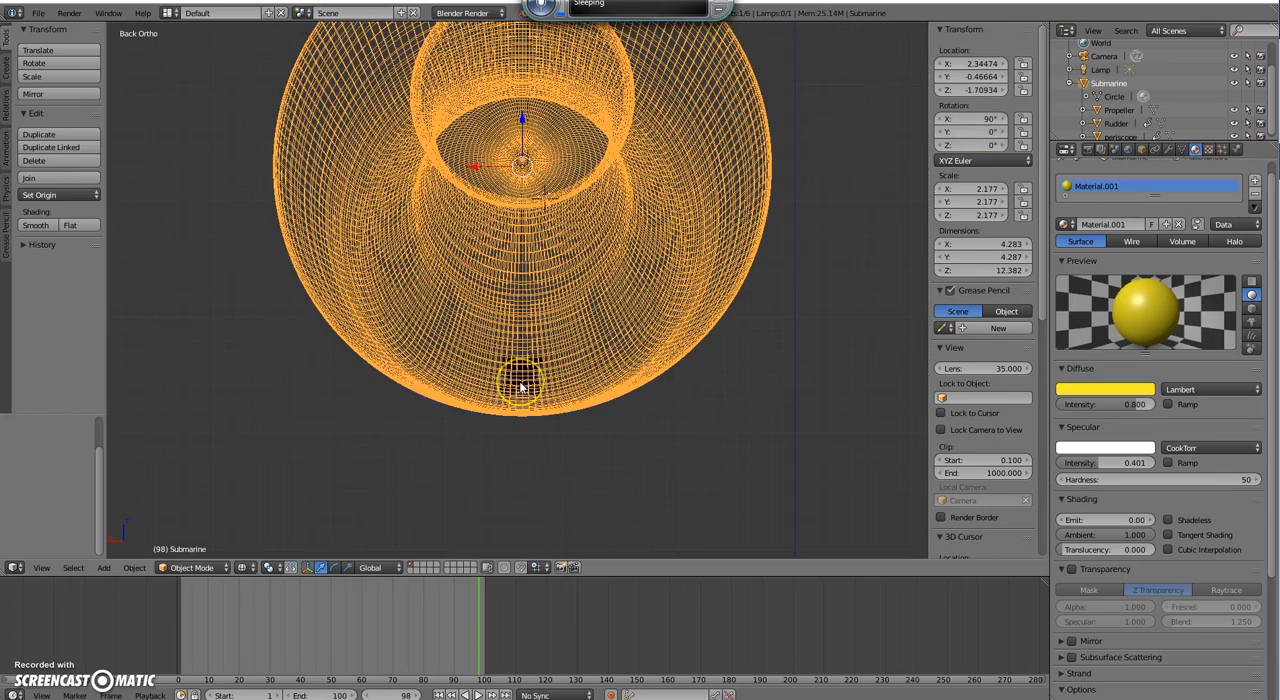
left_click(520, 378)
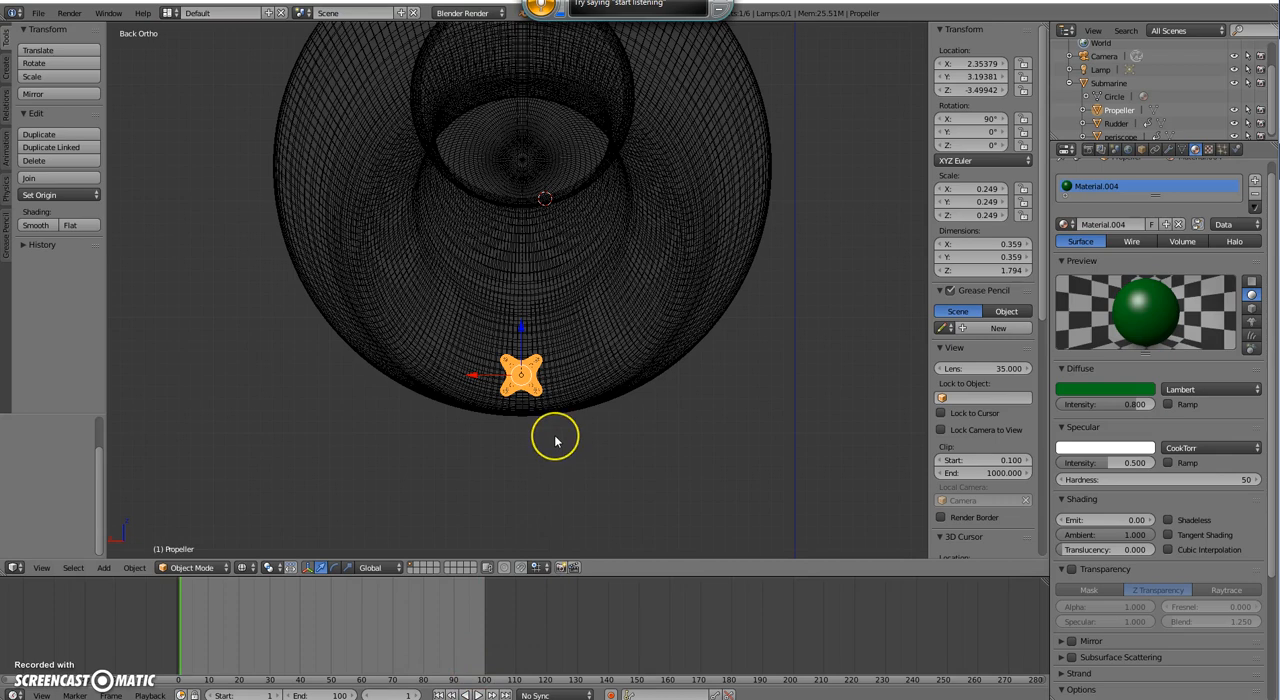
mouse_move(644, 462)
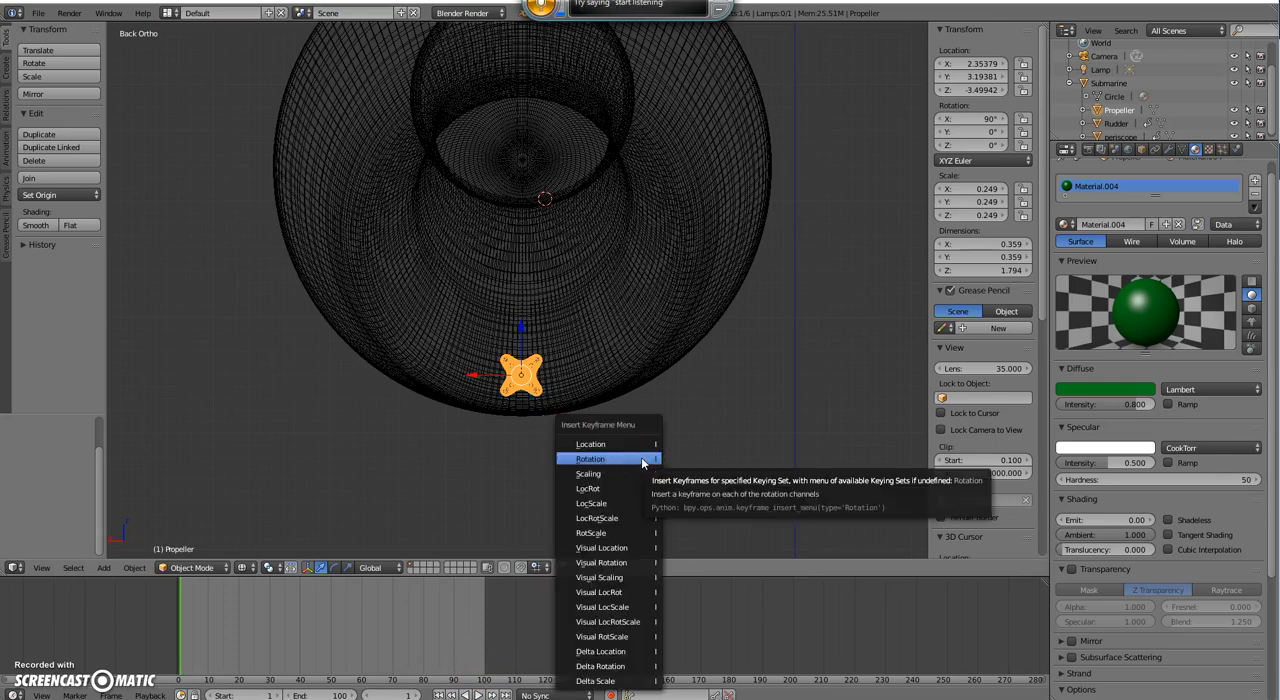
left_click(590, 460)
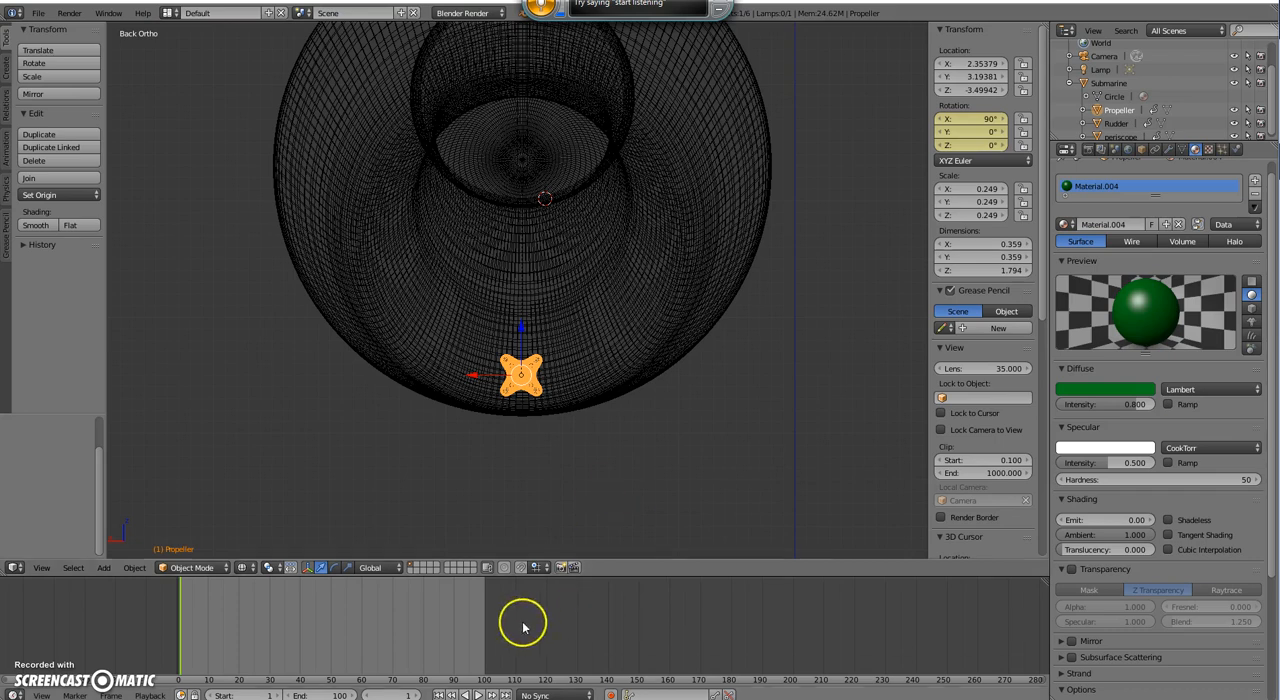
mouse_move(484, 628)
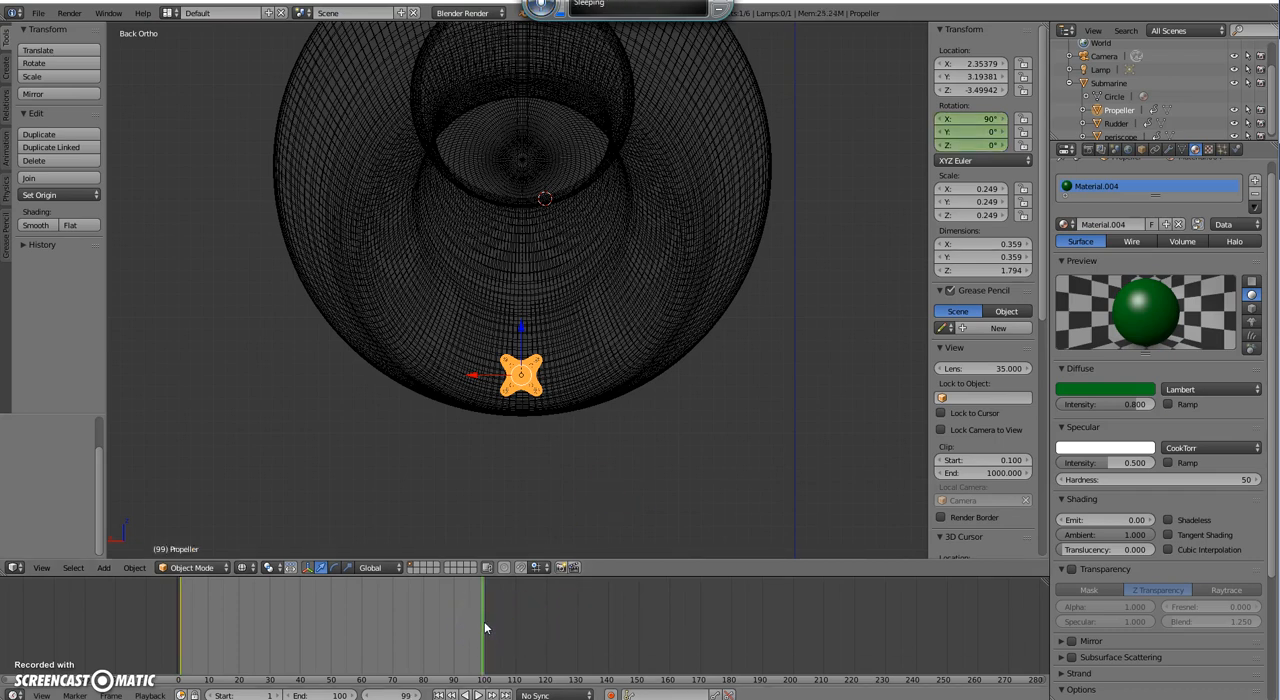
mouse_move(556, 486)
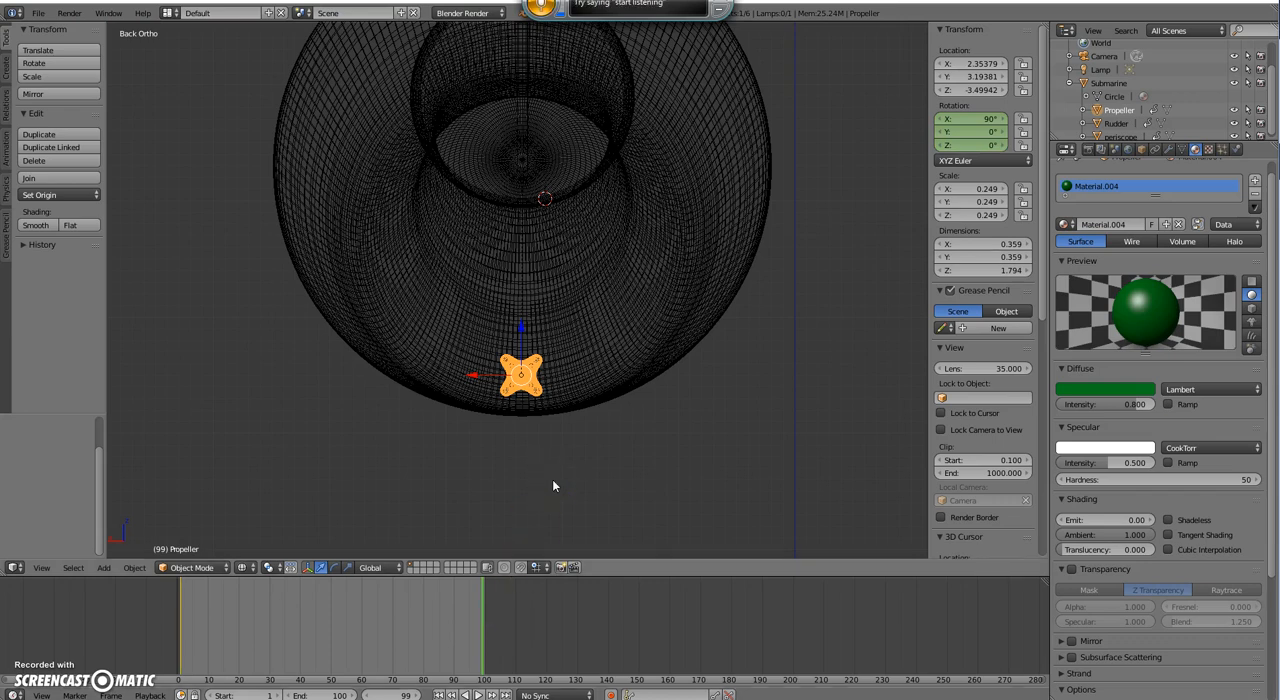
mouse_move(104, 540)
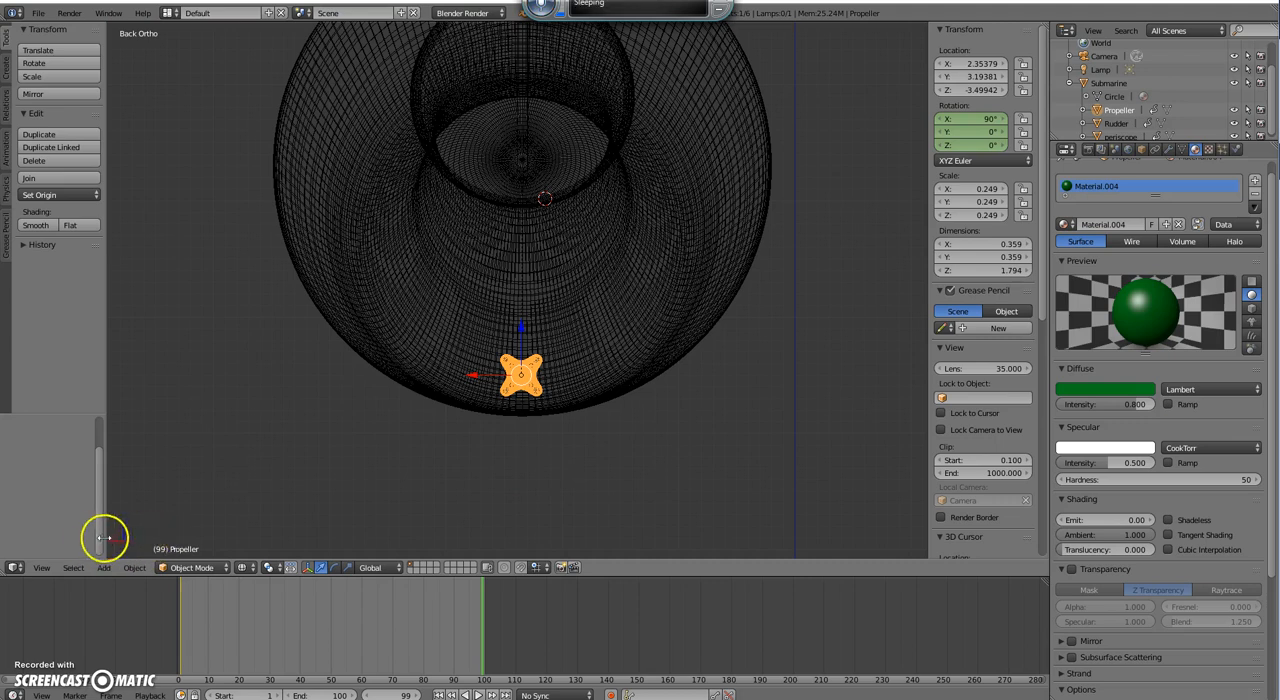
mouse_move(530, 378)
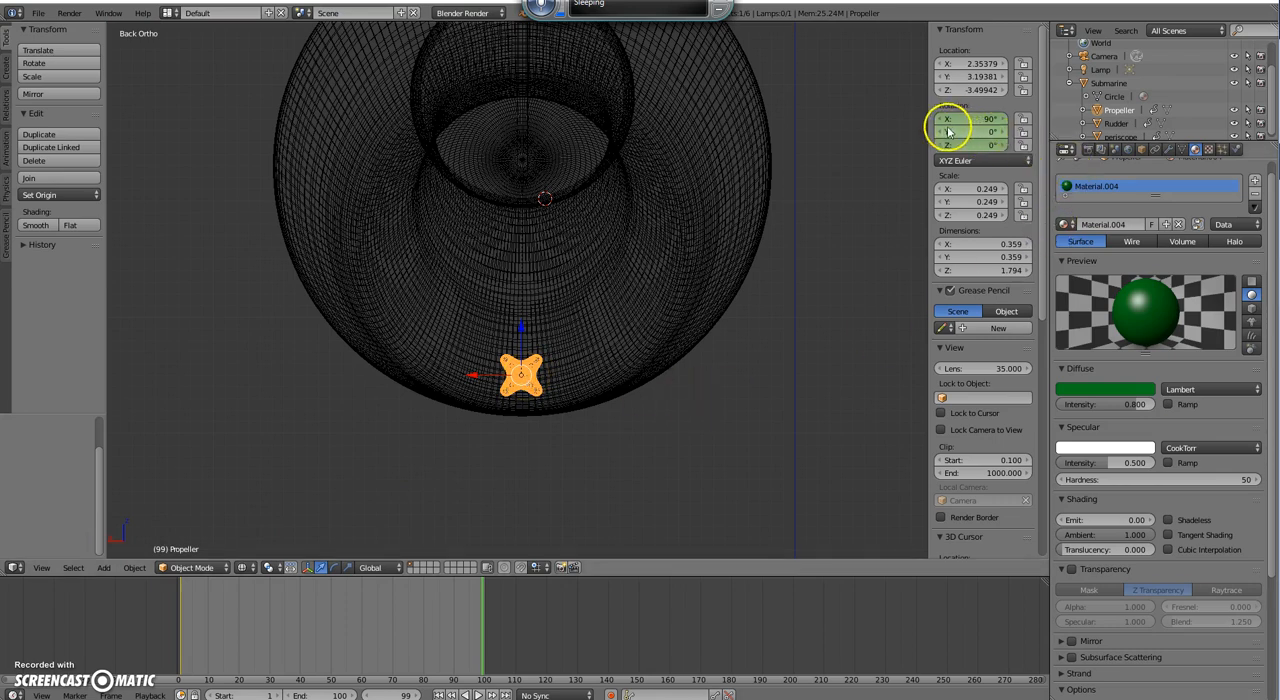
Step: Give the propeller a large Y rotation at a later frame and keyframe it
left_click(976, 120)
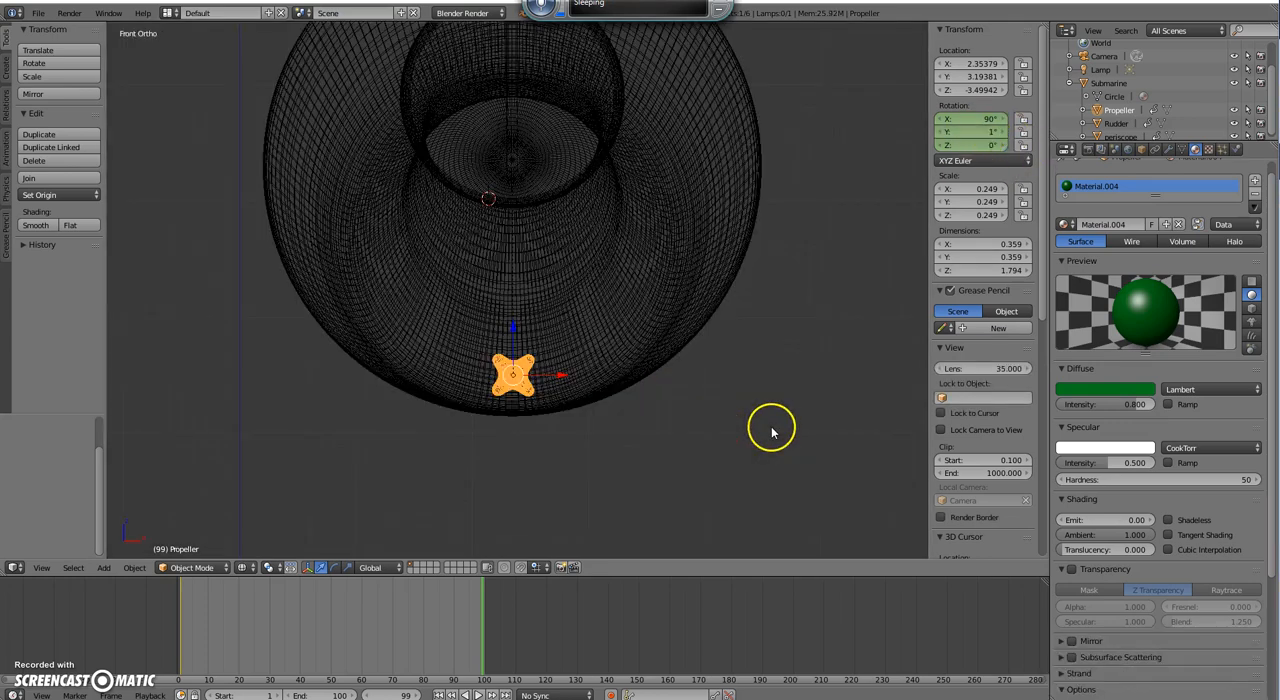
left_click(984, 132)
type("1800")
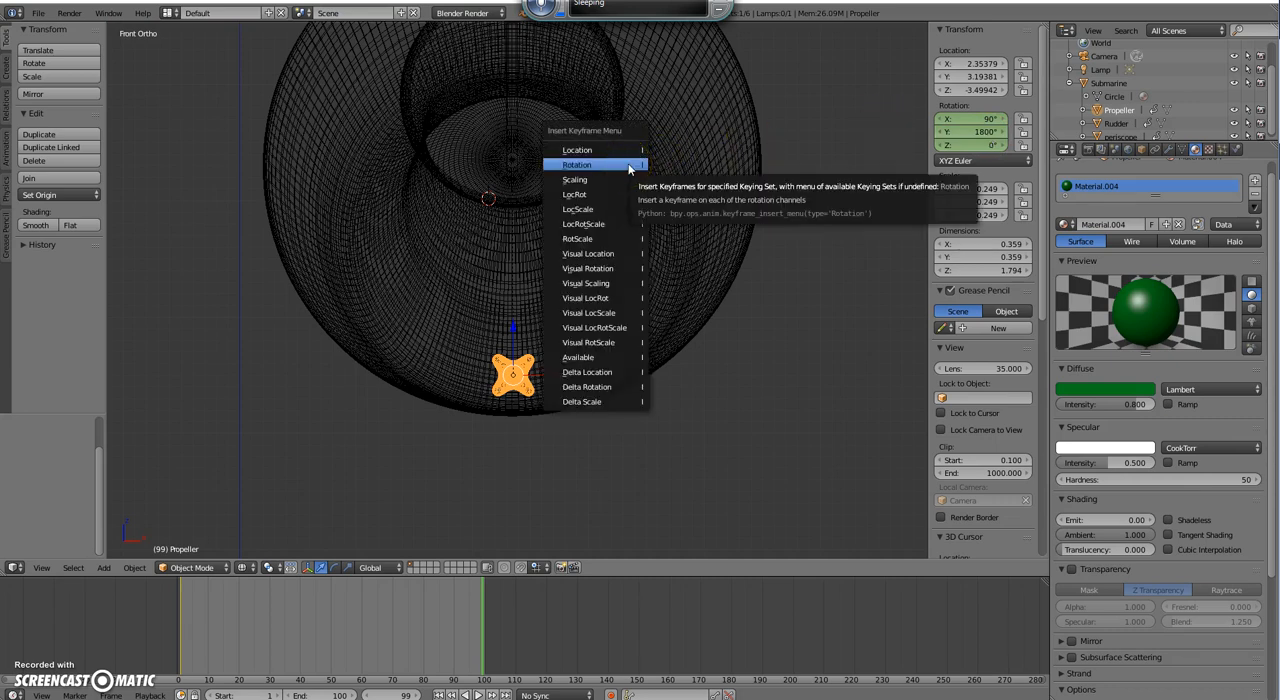
left_click(576, 164)
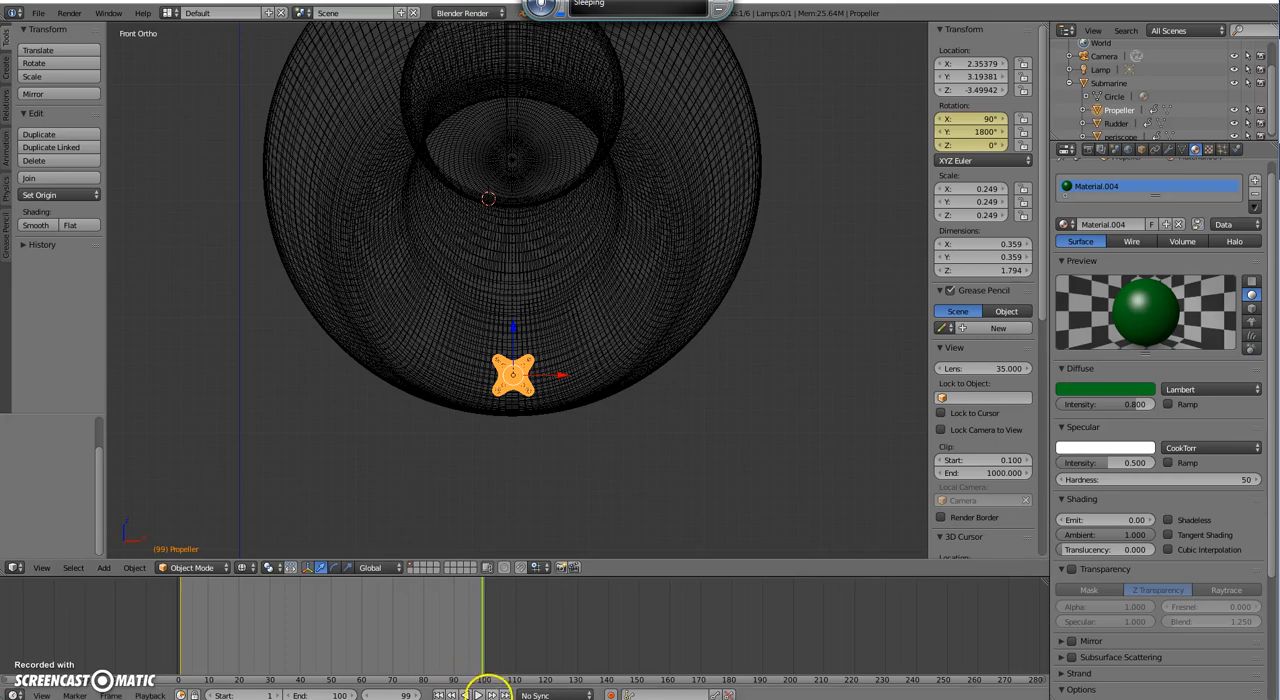
Step: Return to an earlier frame and orbit around the solid yellow submarine
left_click(476, 694)
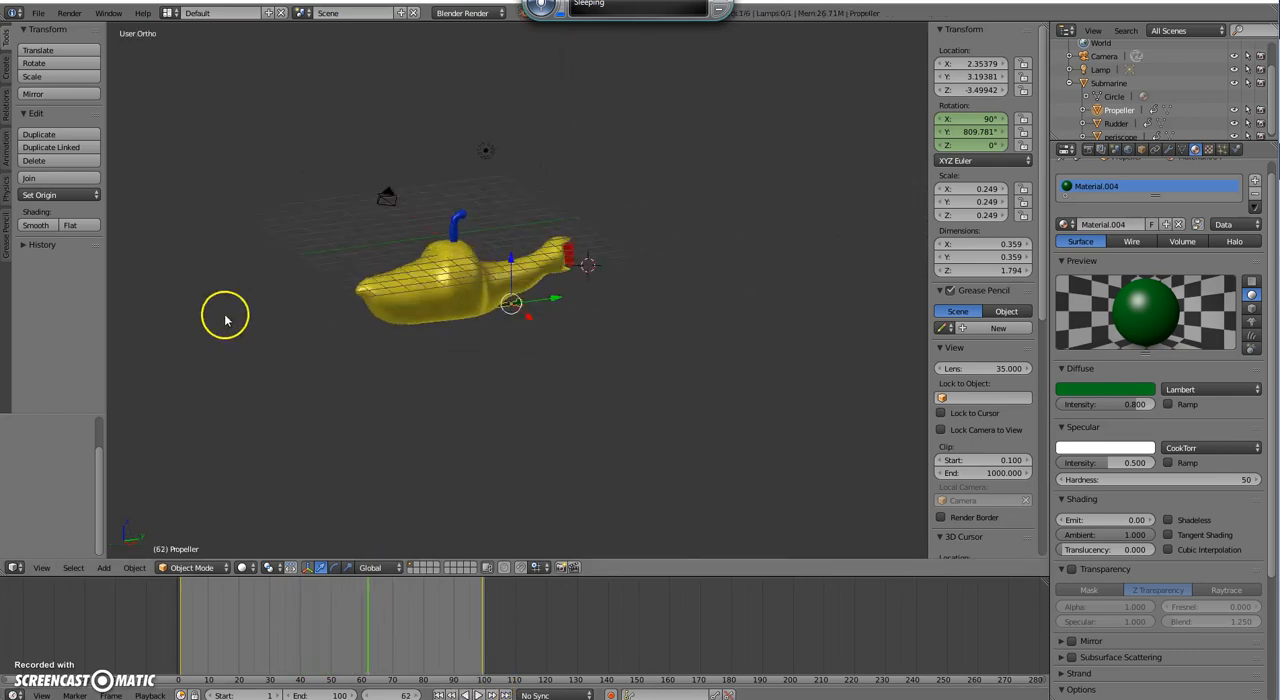
left_click_drag(224, 318, 368, 308)
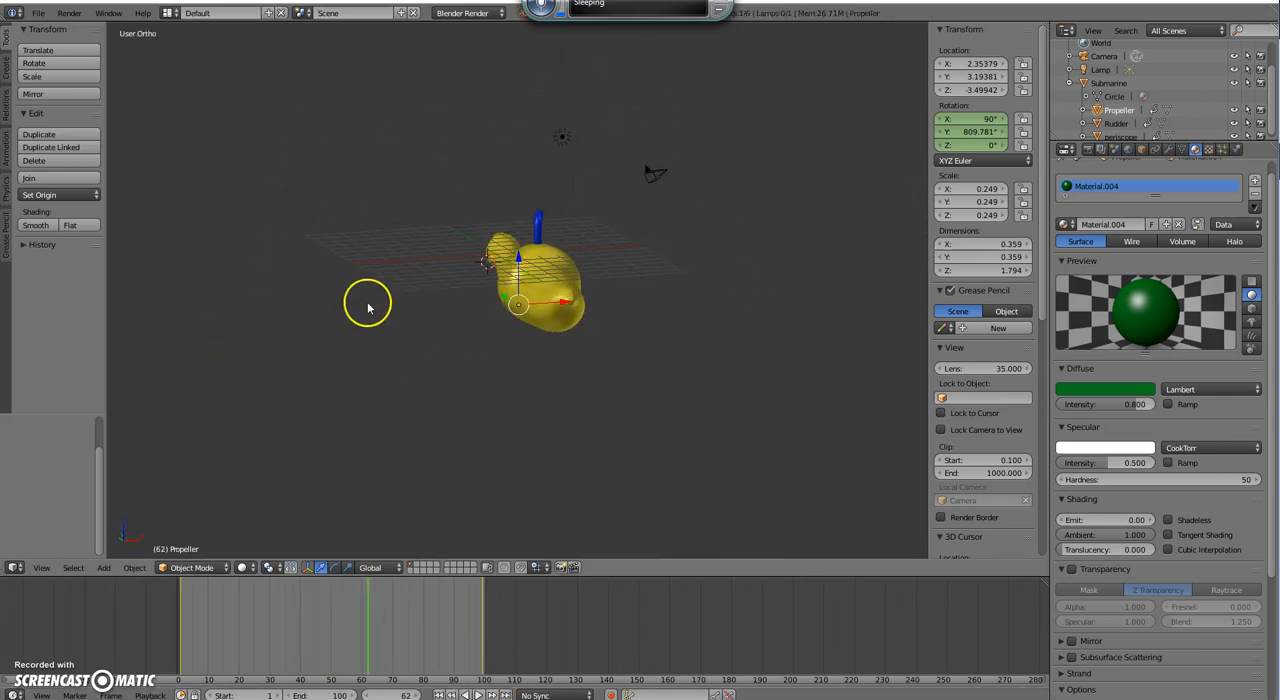
mouse_move(656, 180)
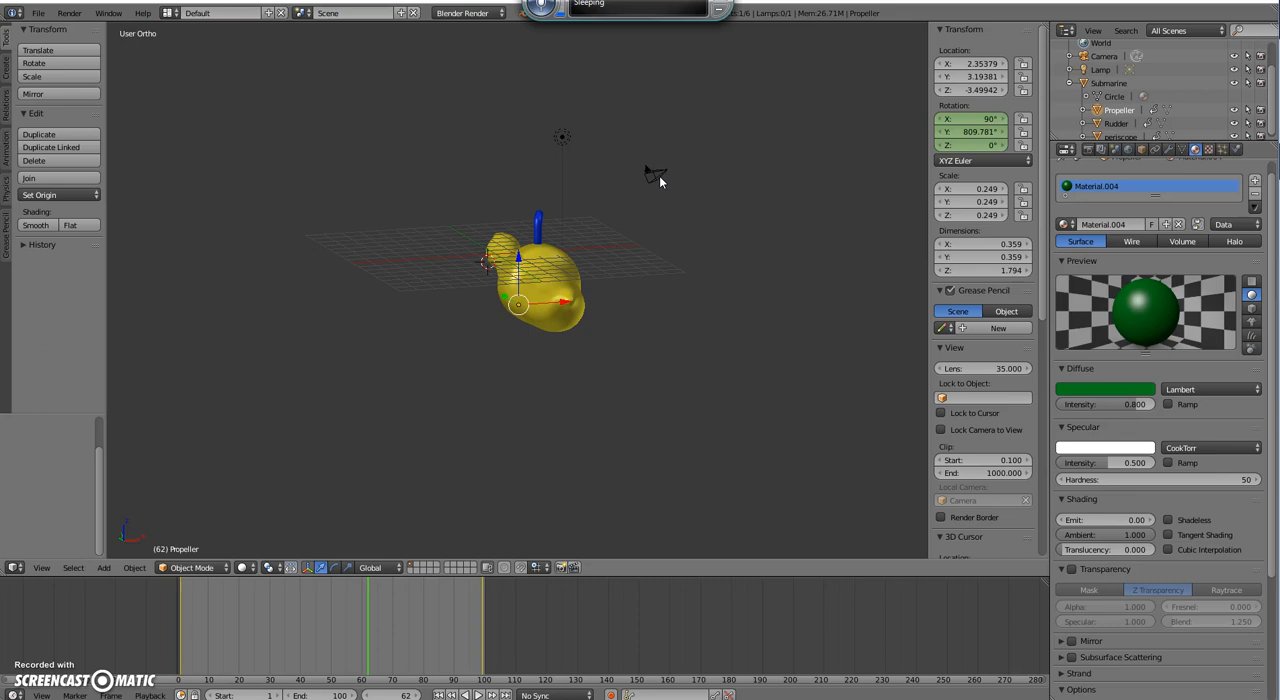
mouse_move(528, 128)
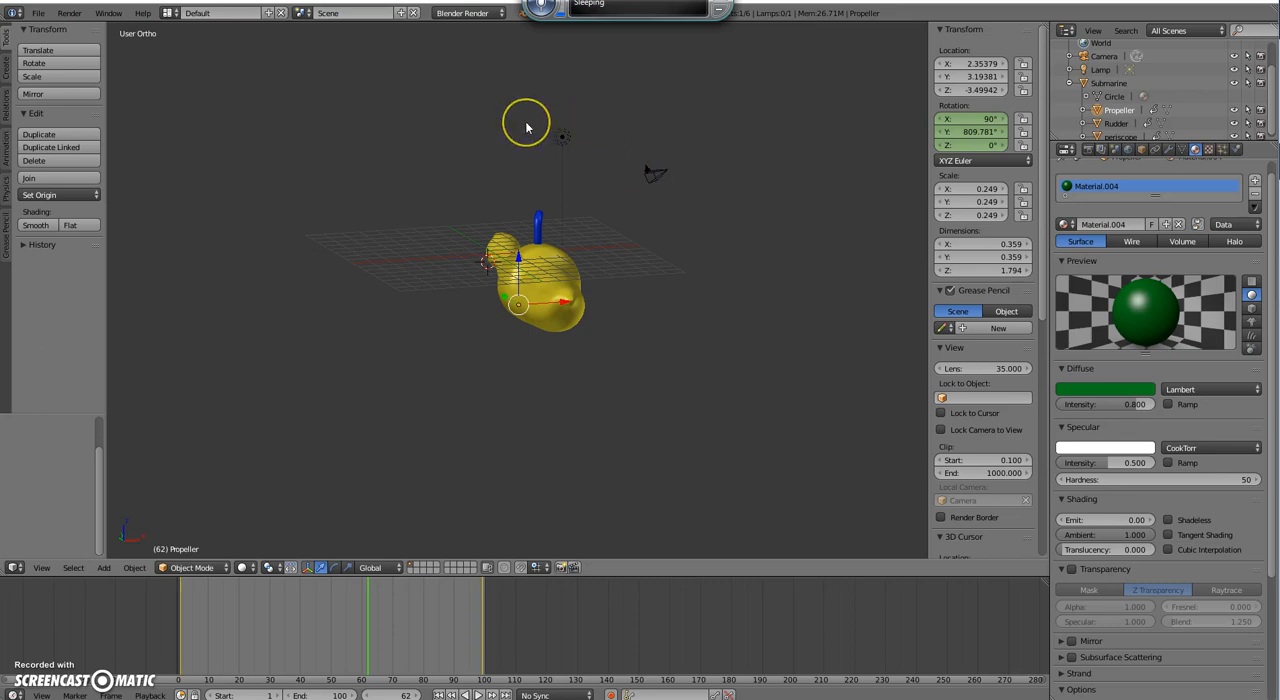
mouse_move(540, 212)
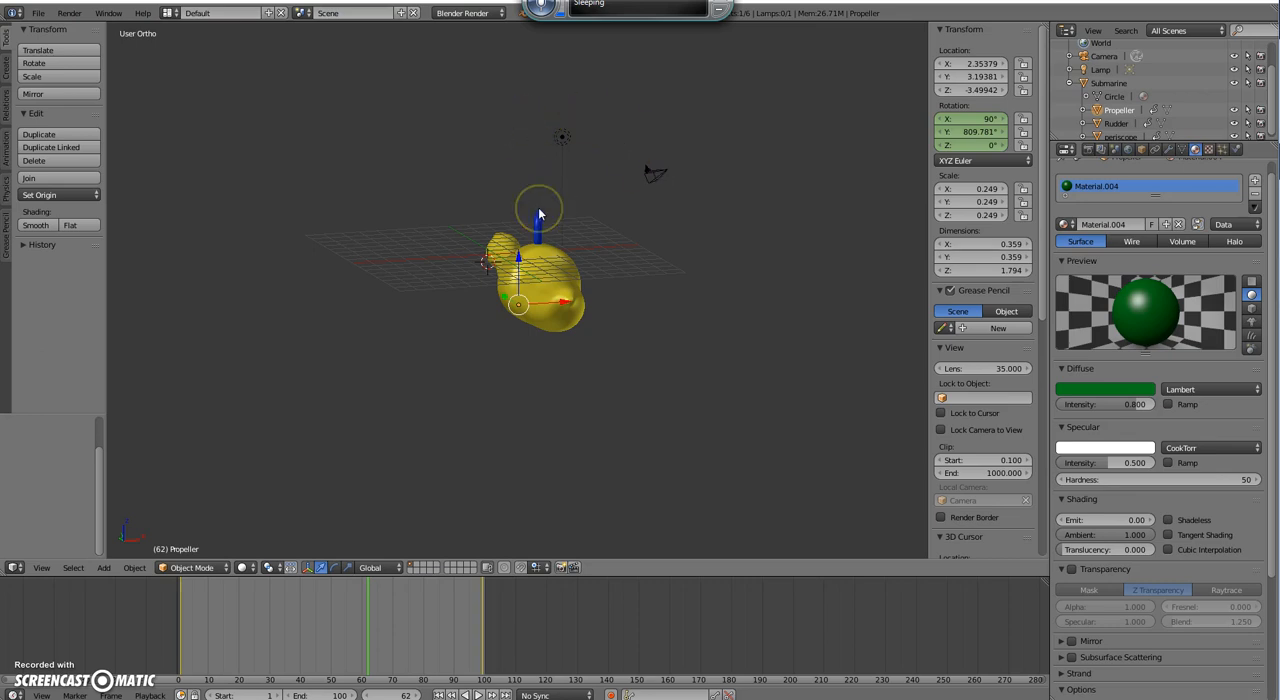
mouse_move(656, 182)
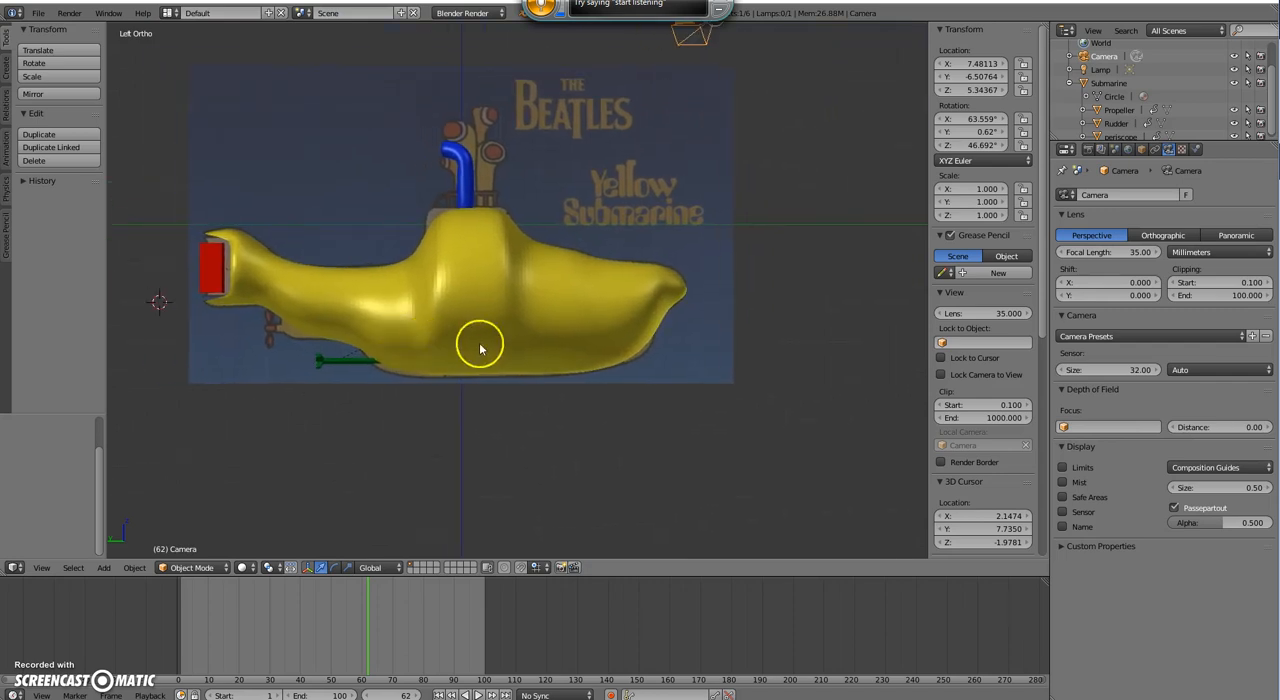
mouse_move(850, 160)
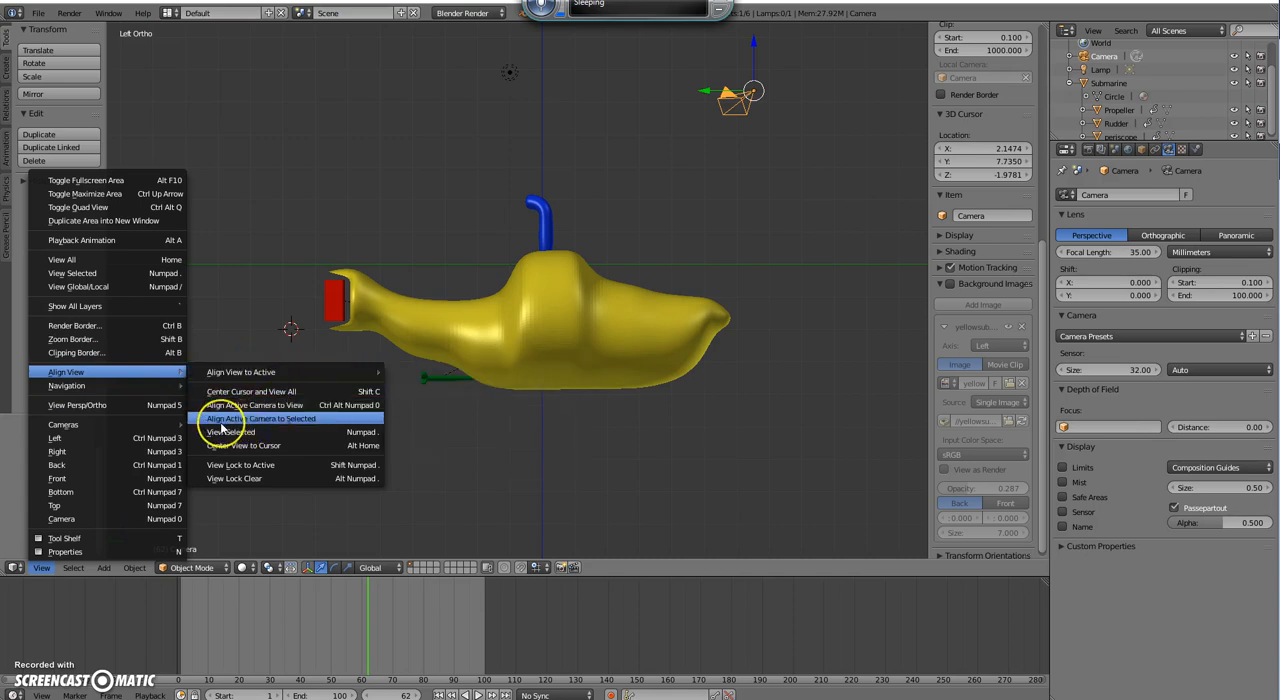
mouse_move(230, 432)
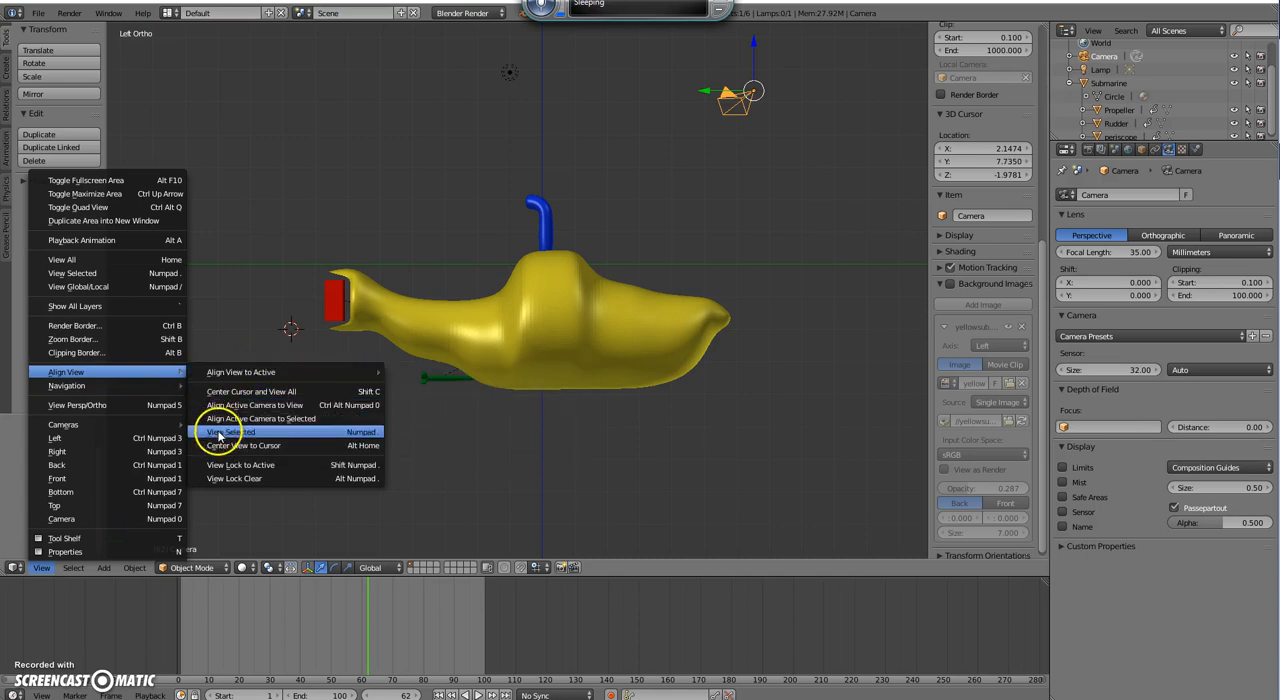
mouse_move(252, 406)
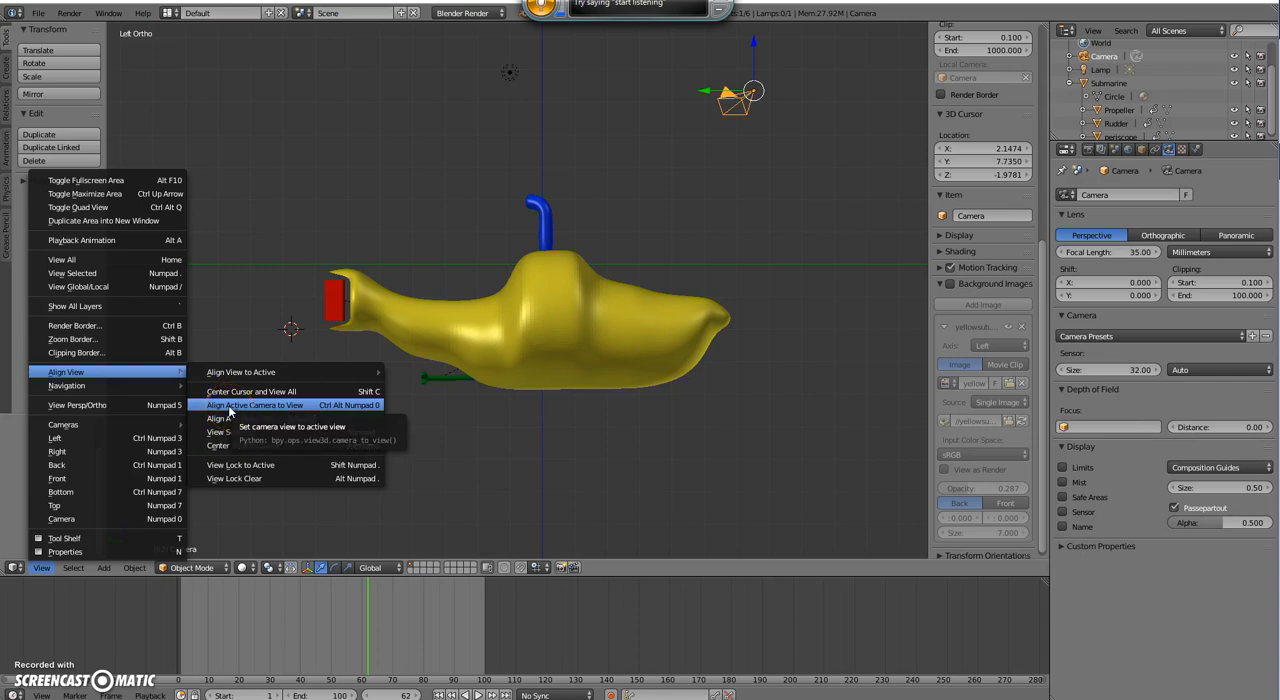
Step: Align the active camera to the current side view of the submarine
left_click(252, 406)
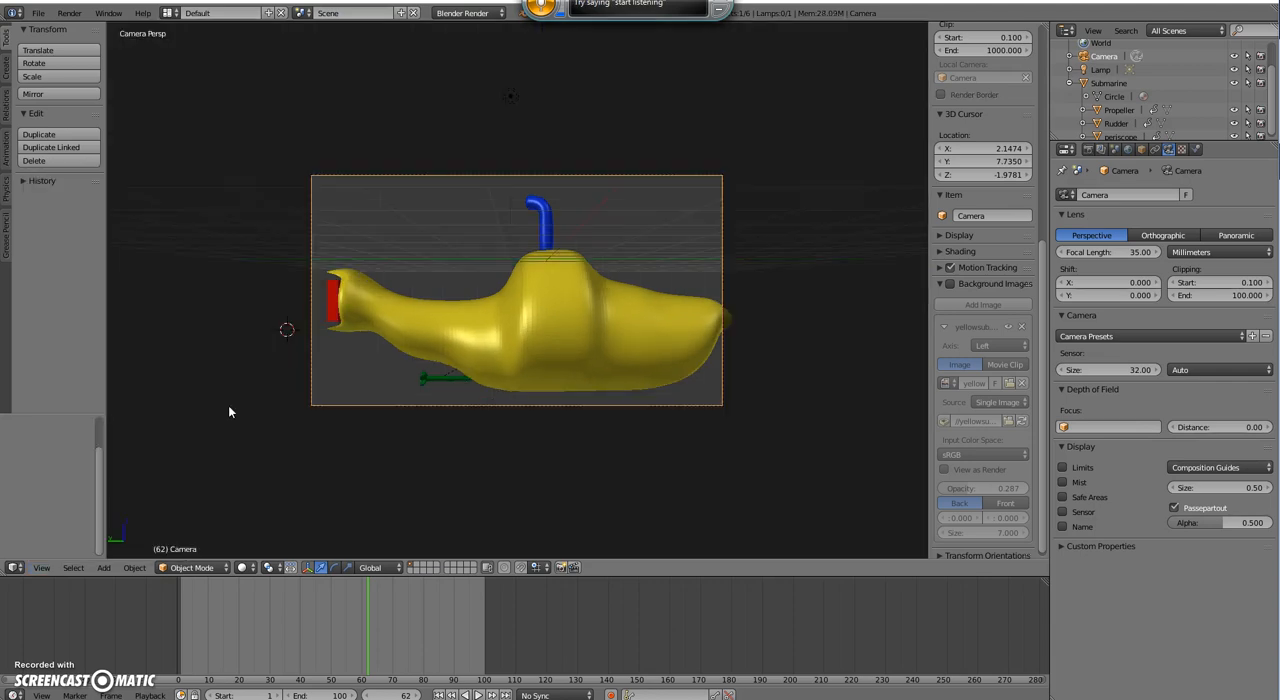
mouse_move(734, 362)
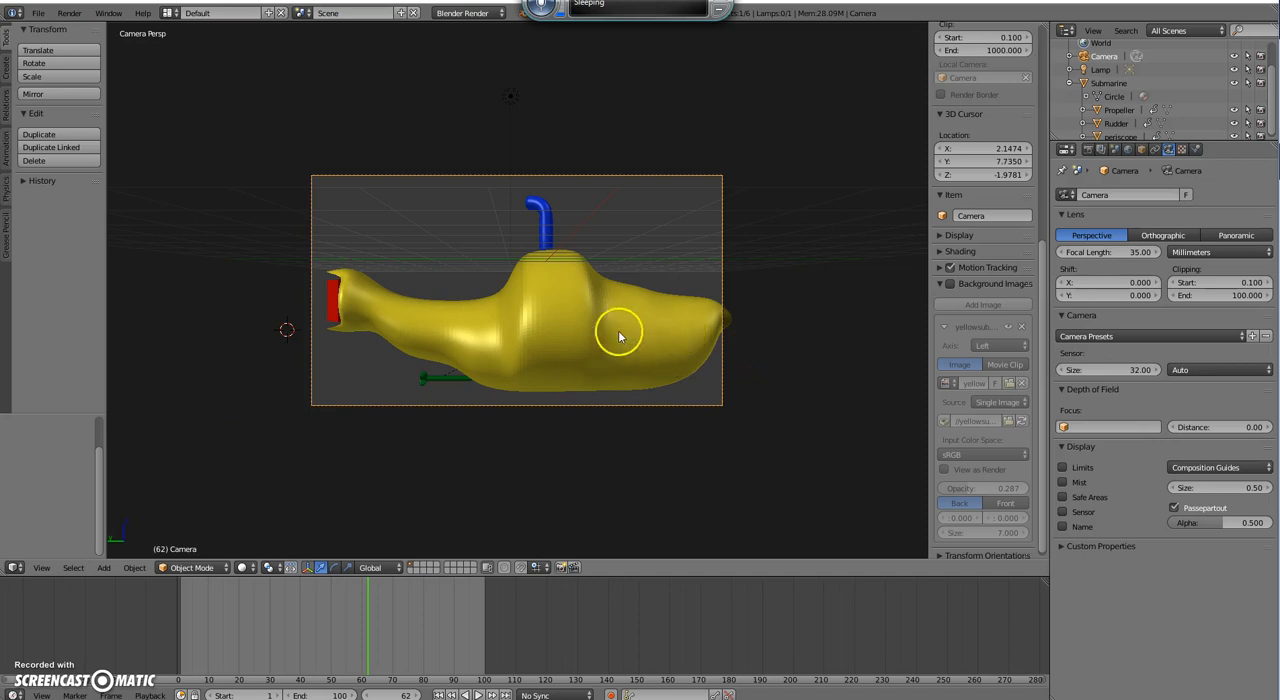
mouse_move(320, 438)
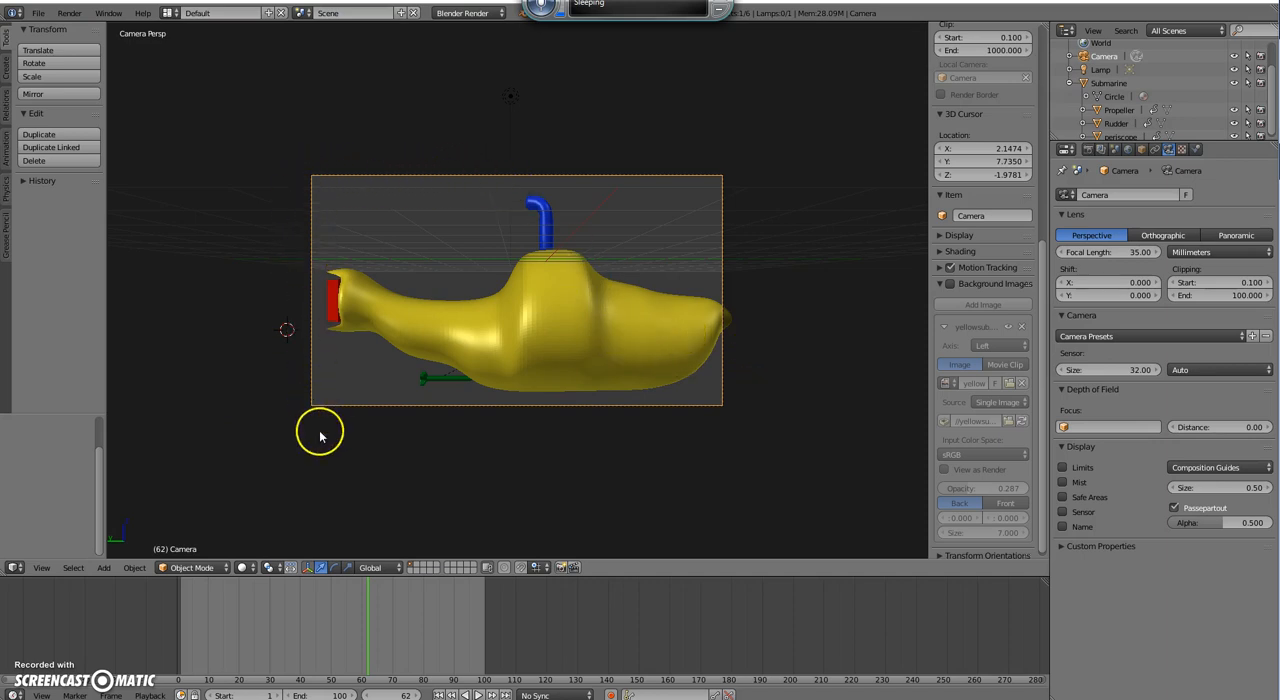
mouse_move(240, 178)
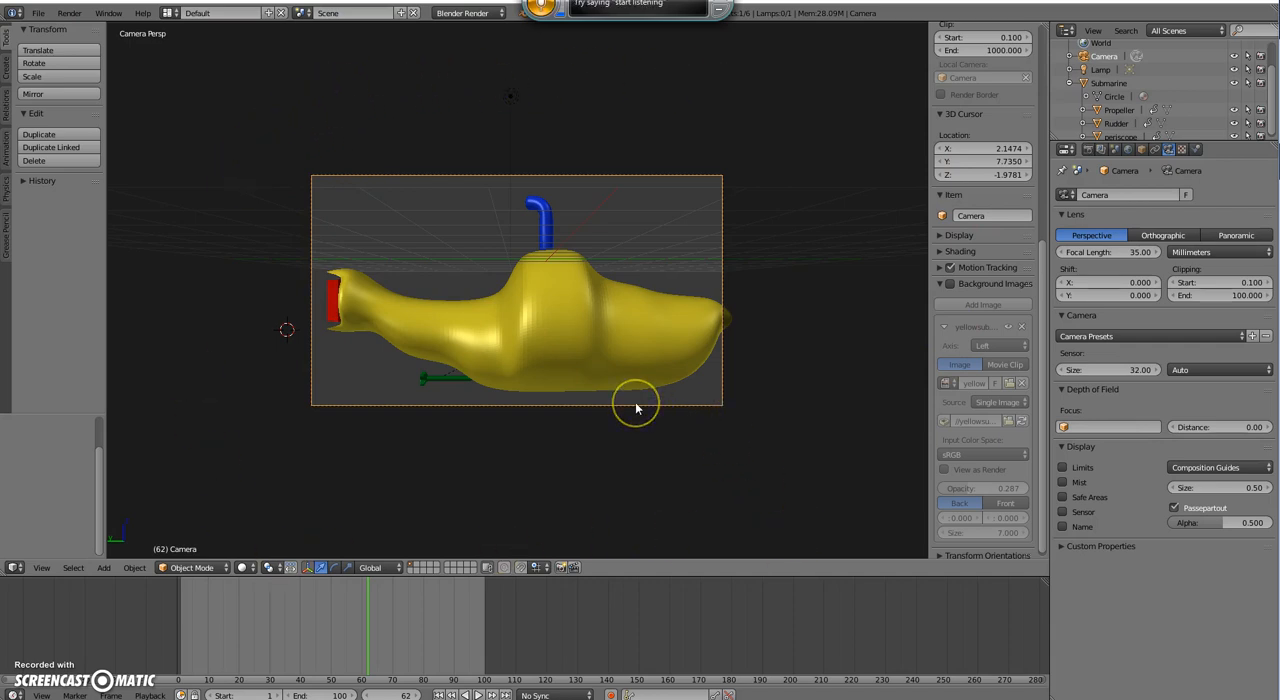
mouse_move(636, 408)
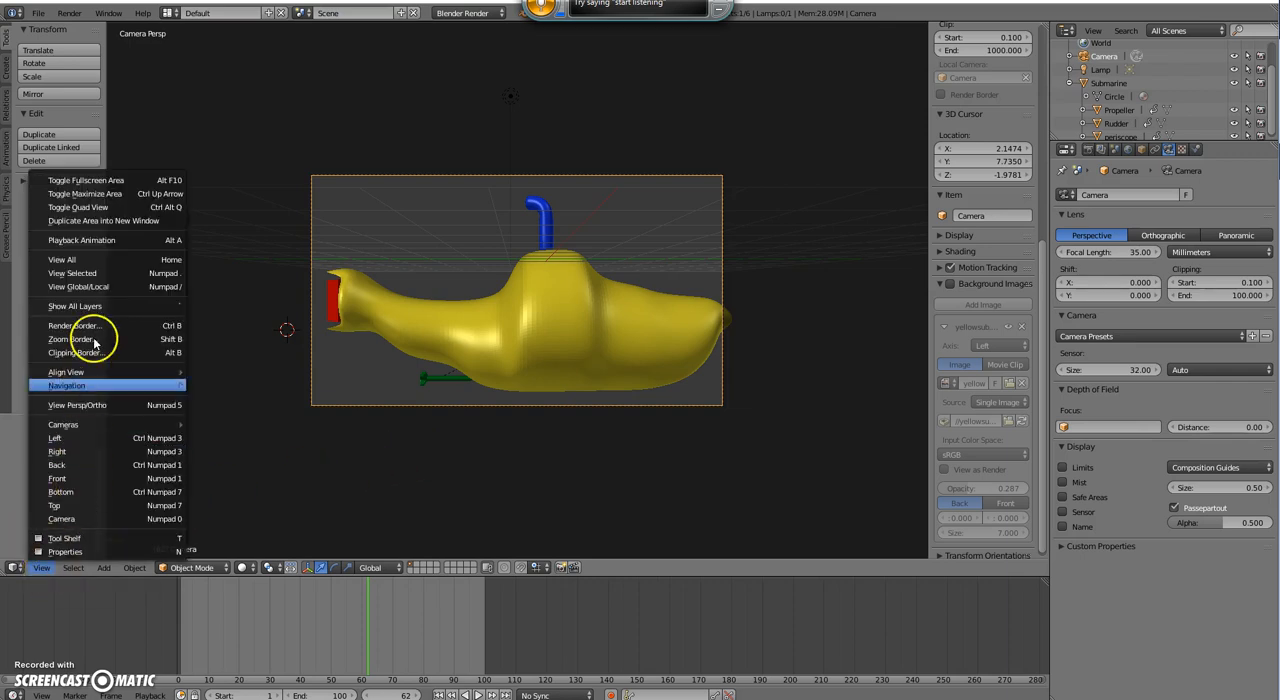
mouse_move(84, 208)
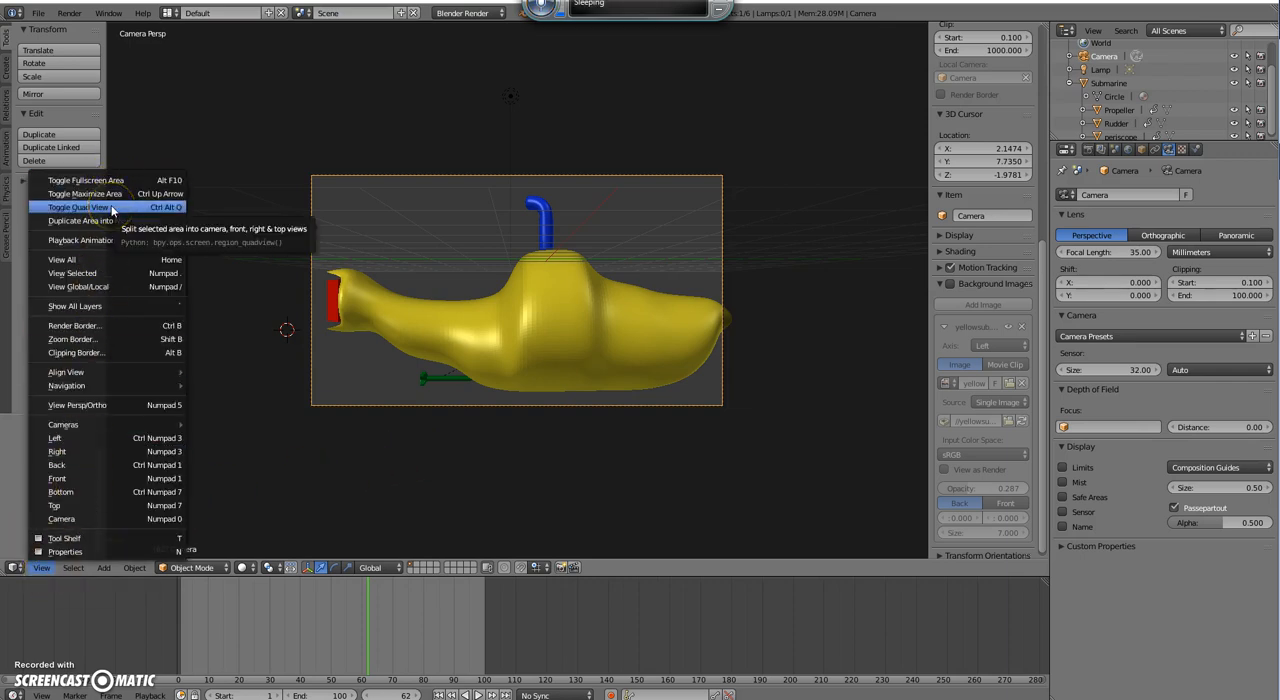
Step: Toggle Quad View on to check top, front, side and camera views, then back to the single camera view
left_click(76, 208)
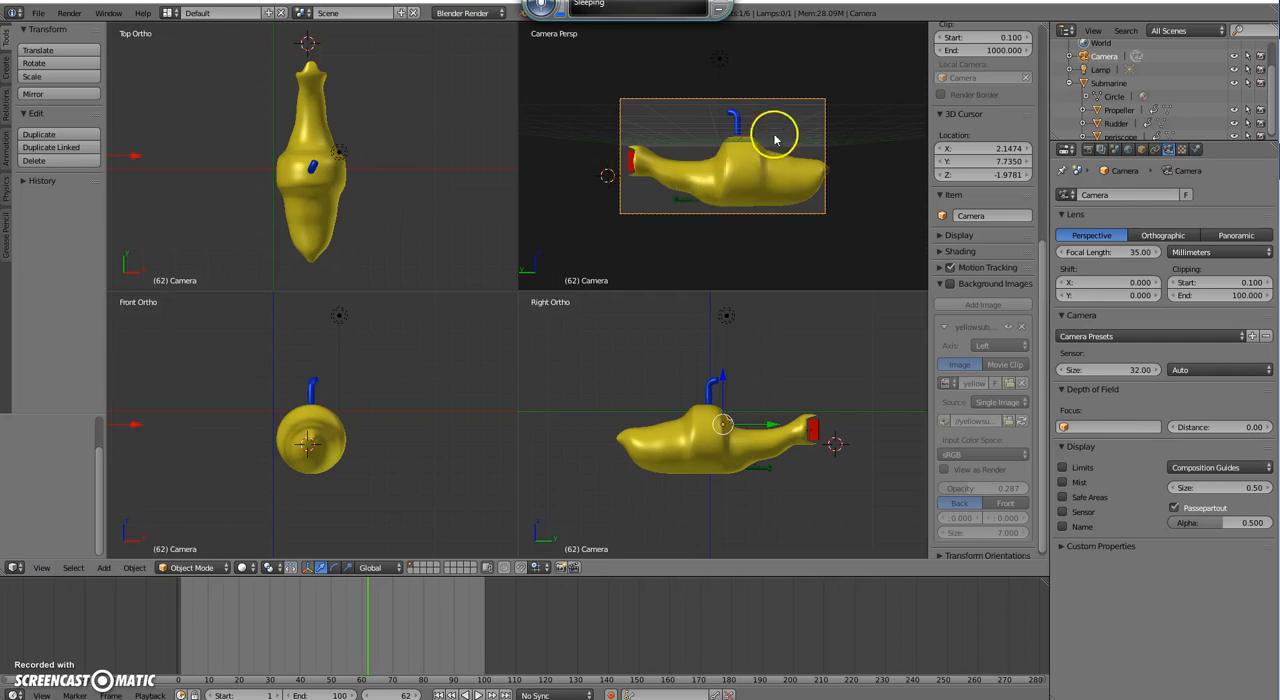
mouse_move(632, 50)
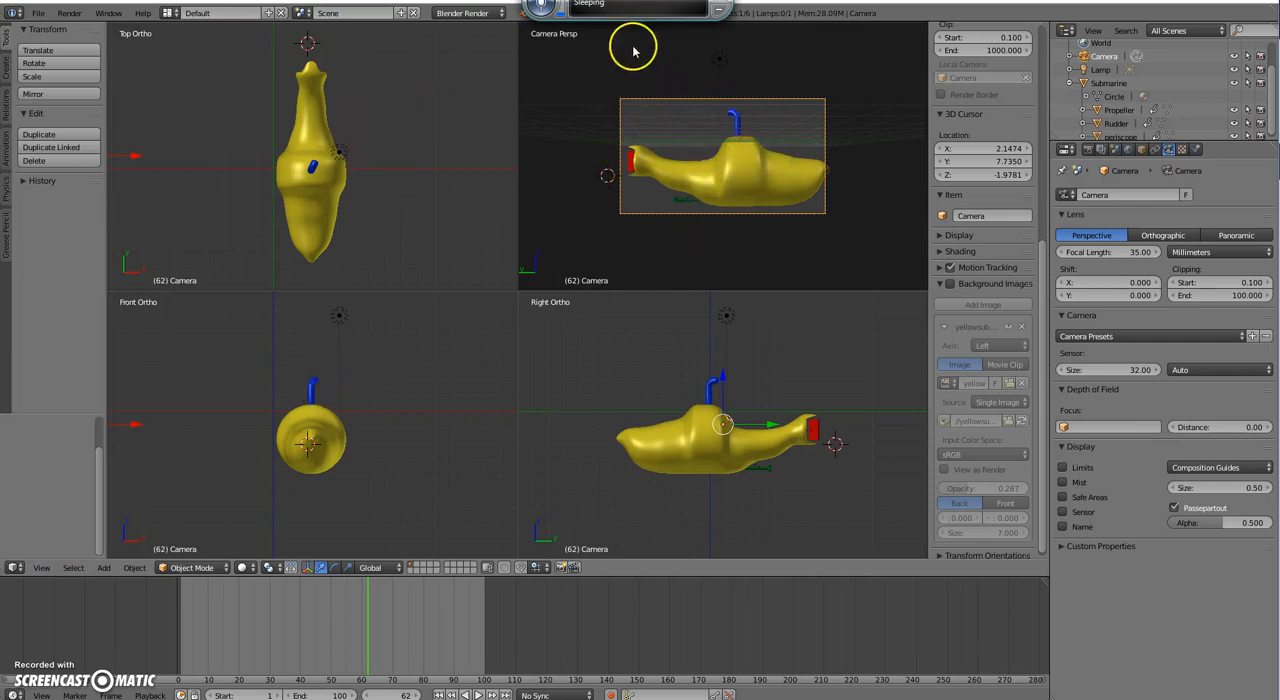
mouse_move(278, 396)
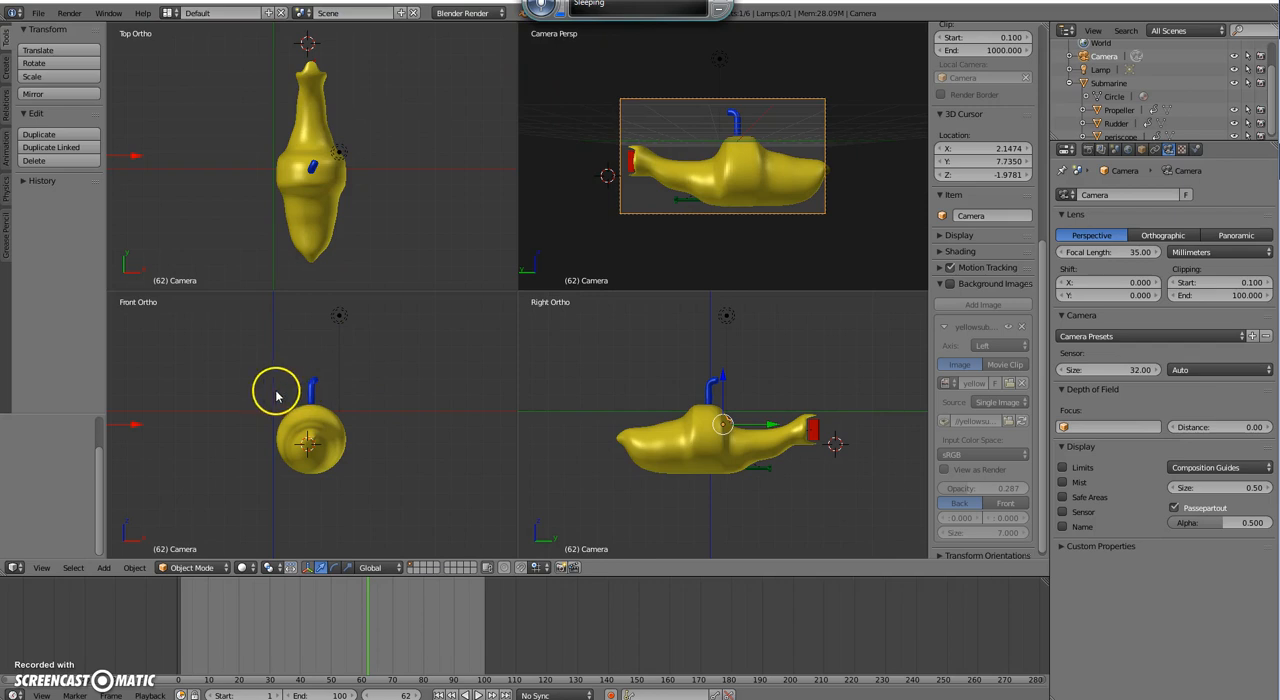
left_click(396, 198)
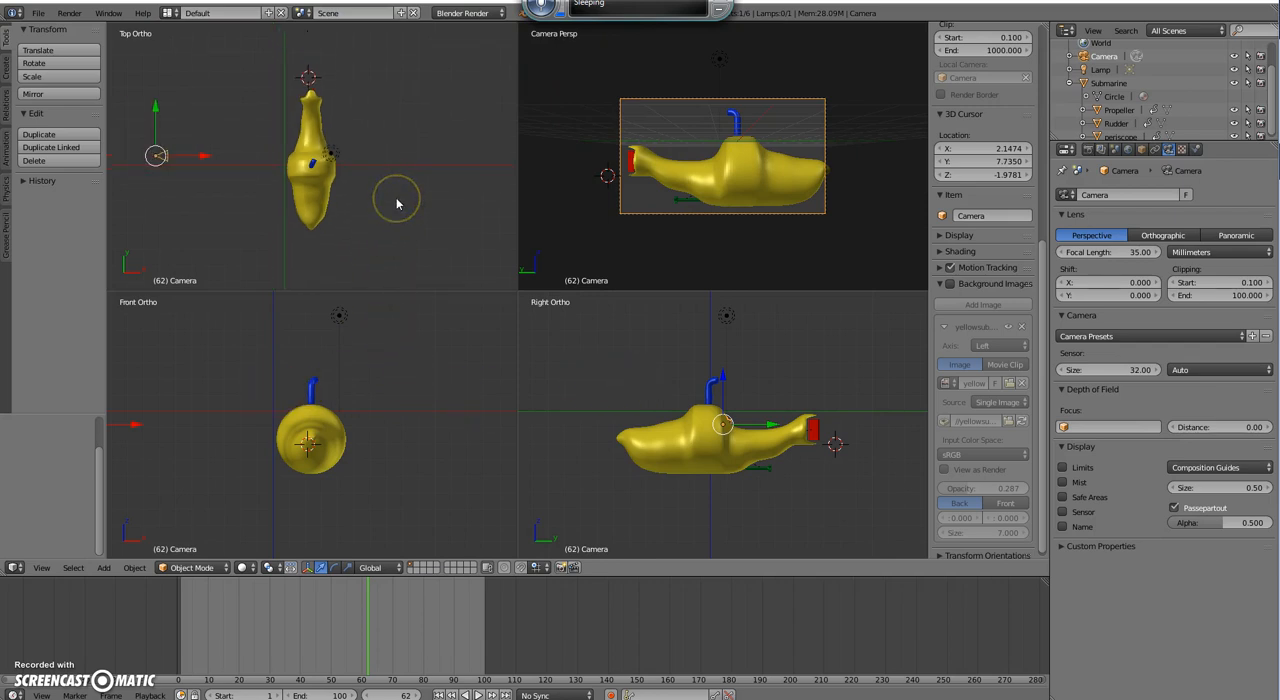
mouse_move(160, 158)
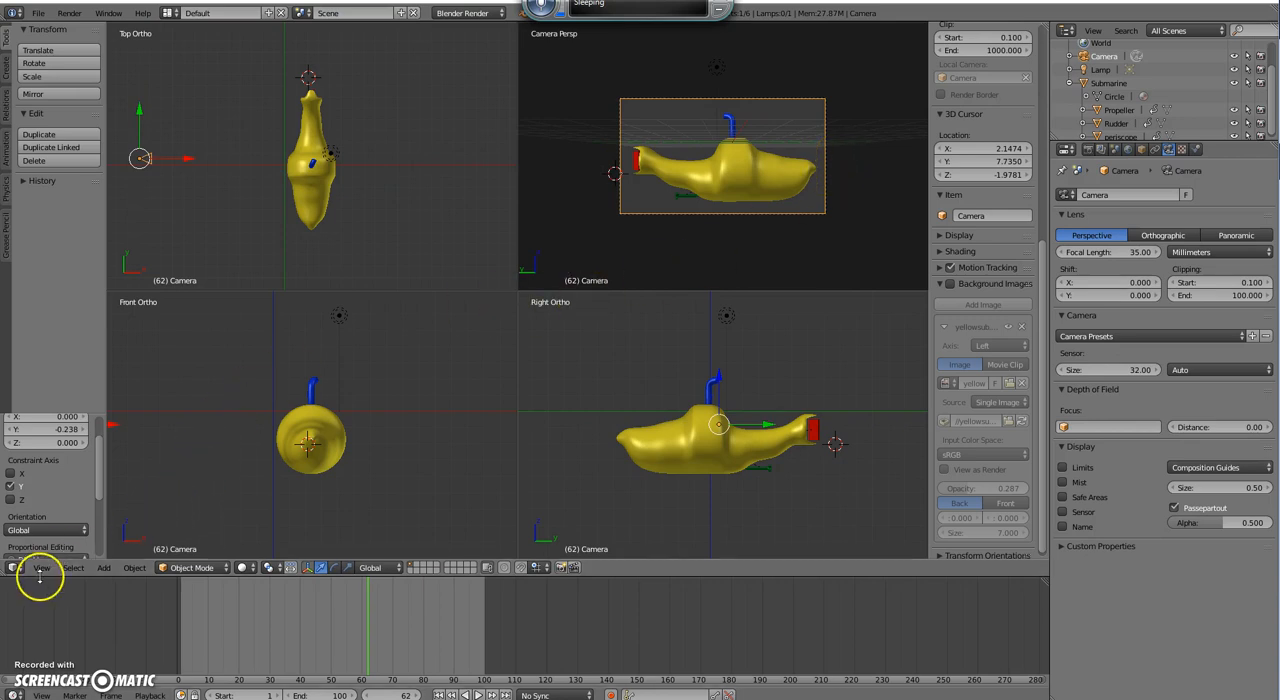
left_click(42, 568)
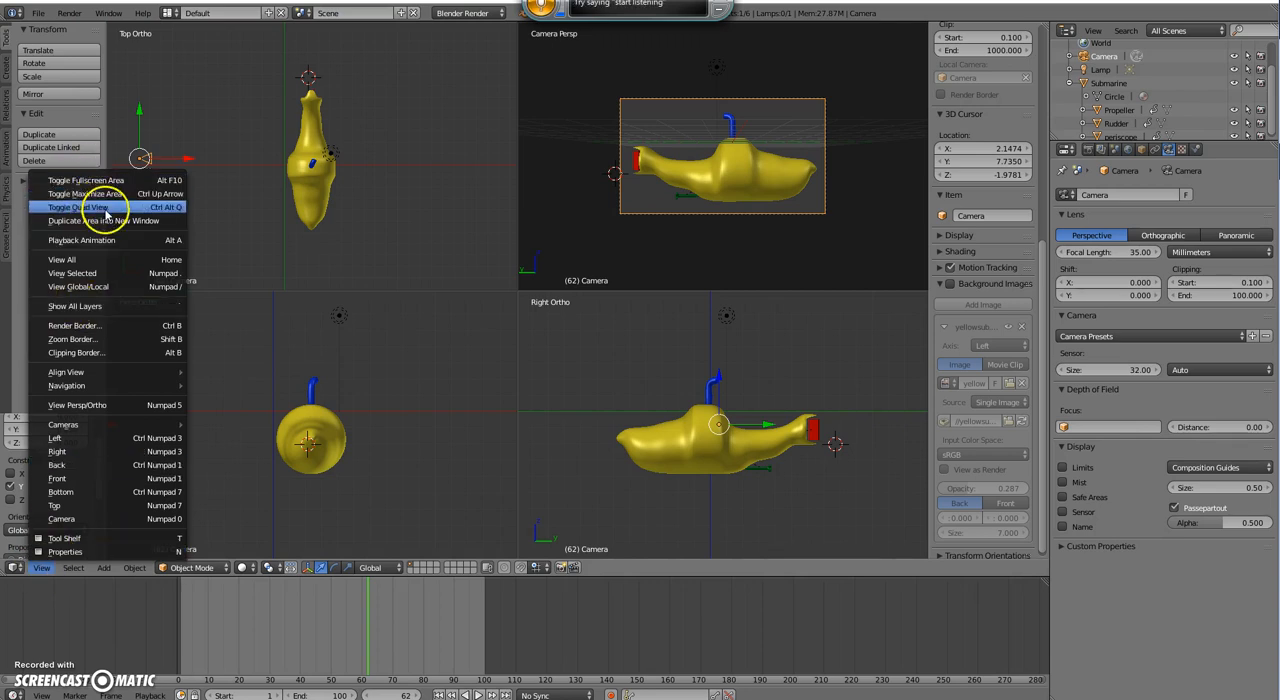
left_click(78, 208)
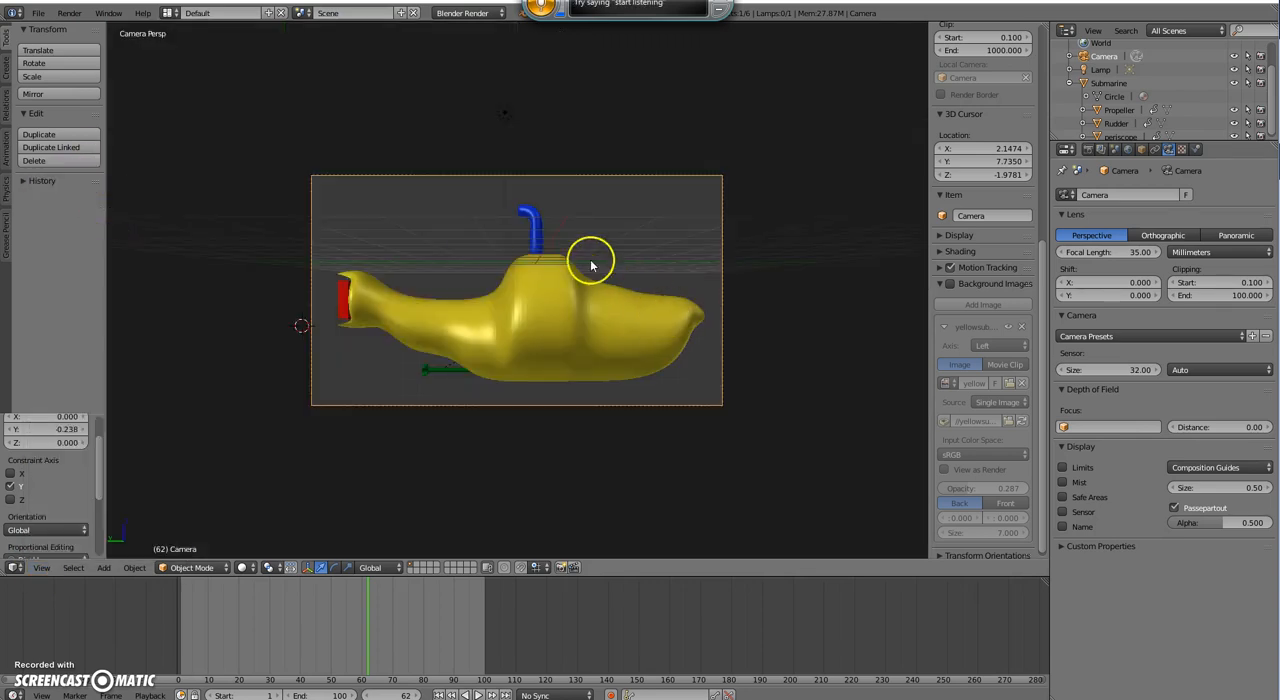
mouse_move(576, 422)
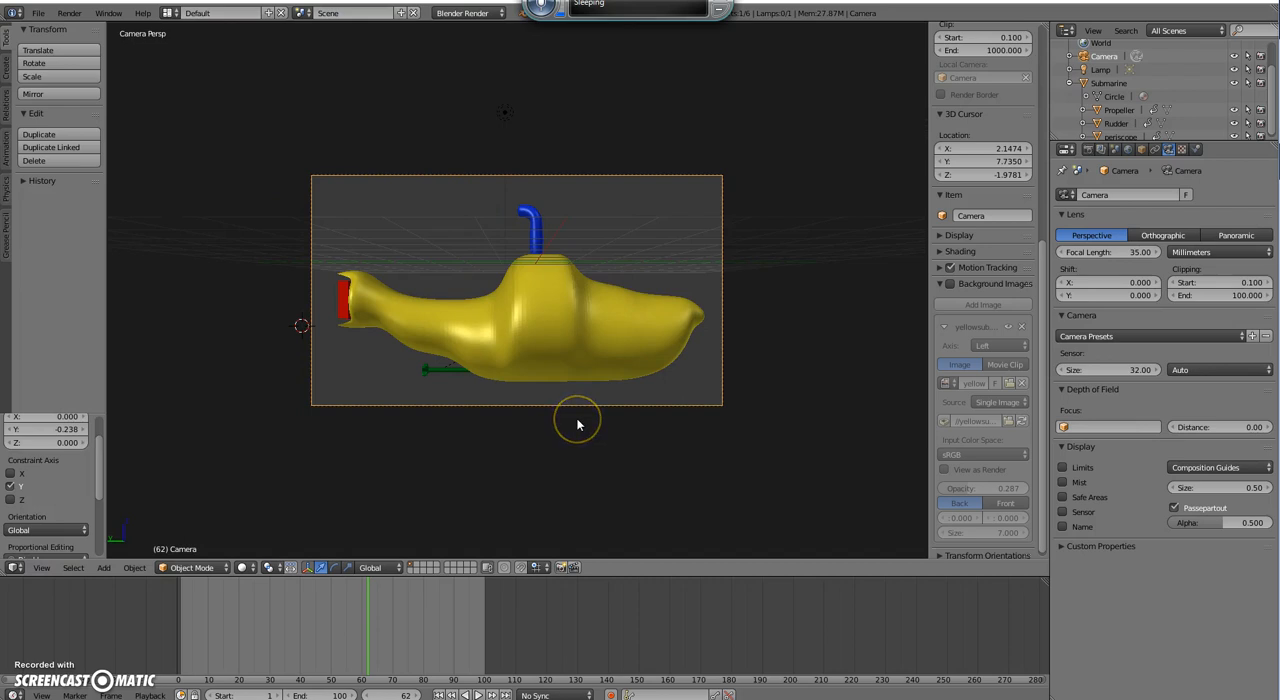
mouse_move(576, 424)
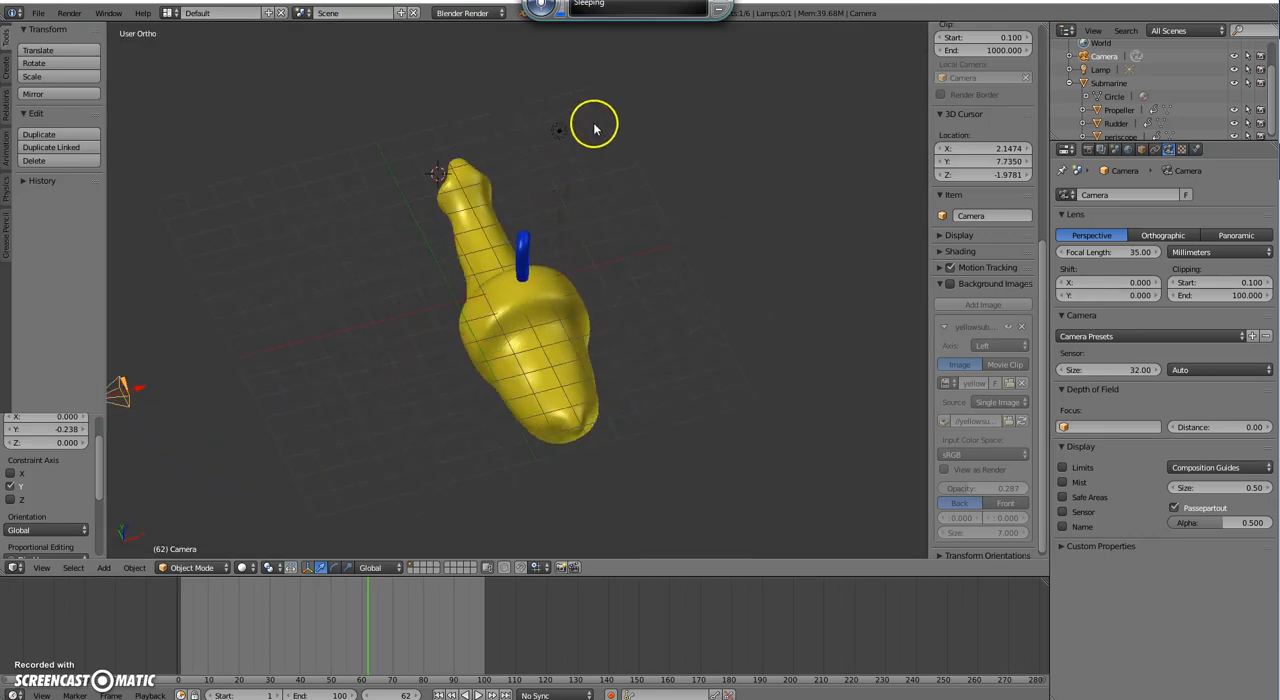
Step: Select the lamp, raise its Energy and render a test image with F12
left_click(556, 130)
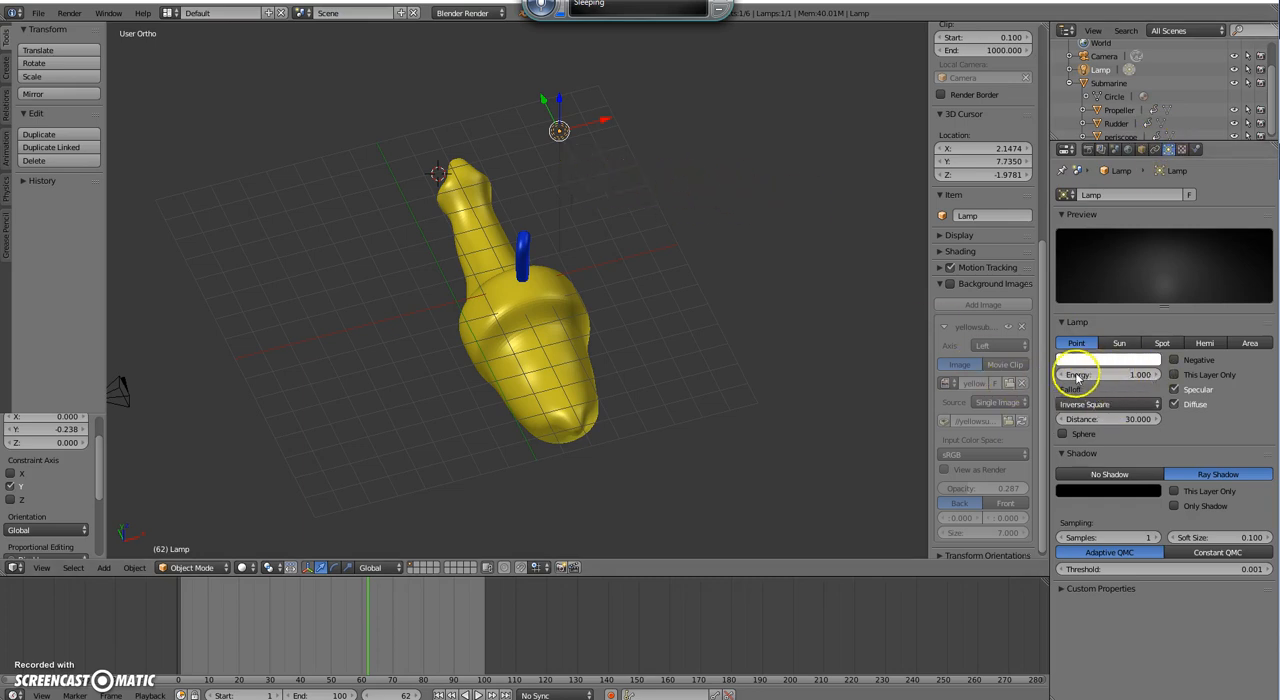
left_click(1108, 374)
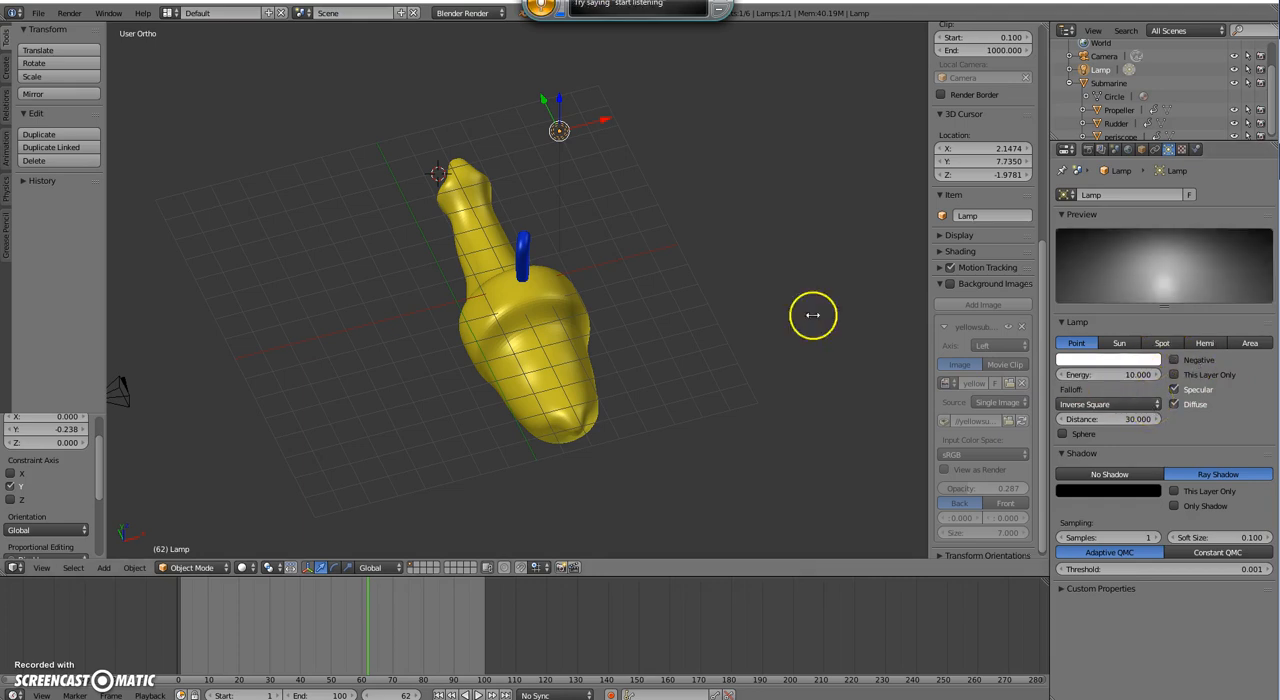
mouse_move(780, 324)
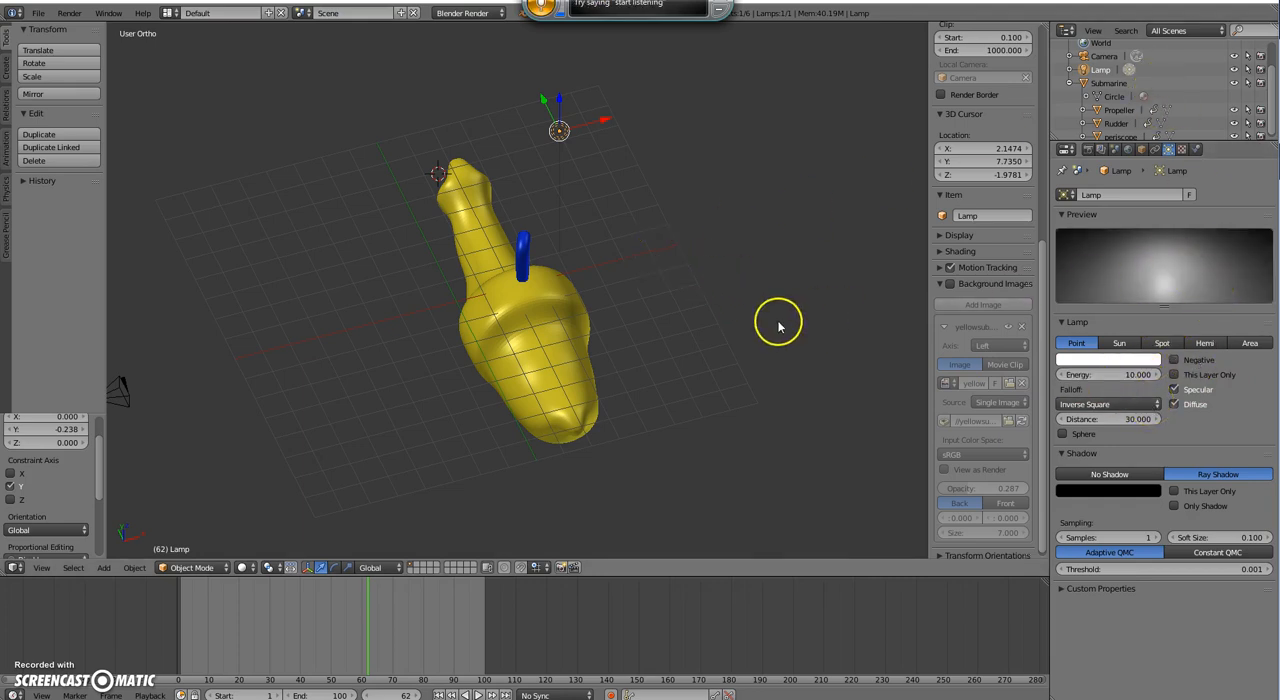
key("F12")
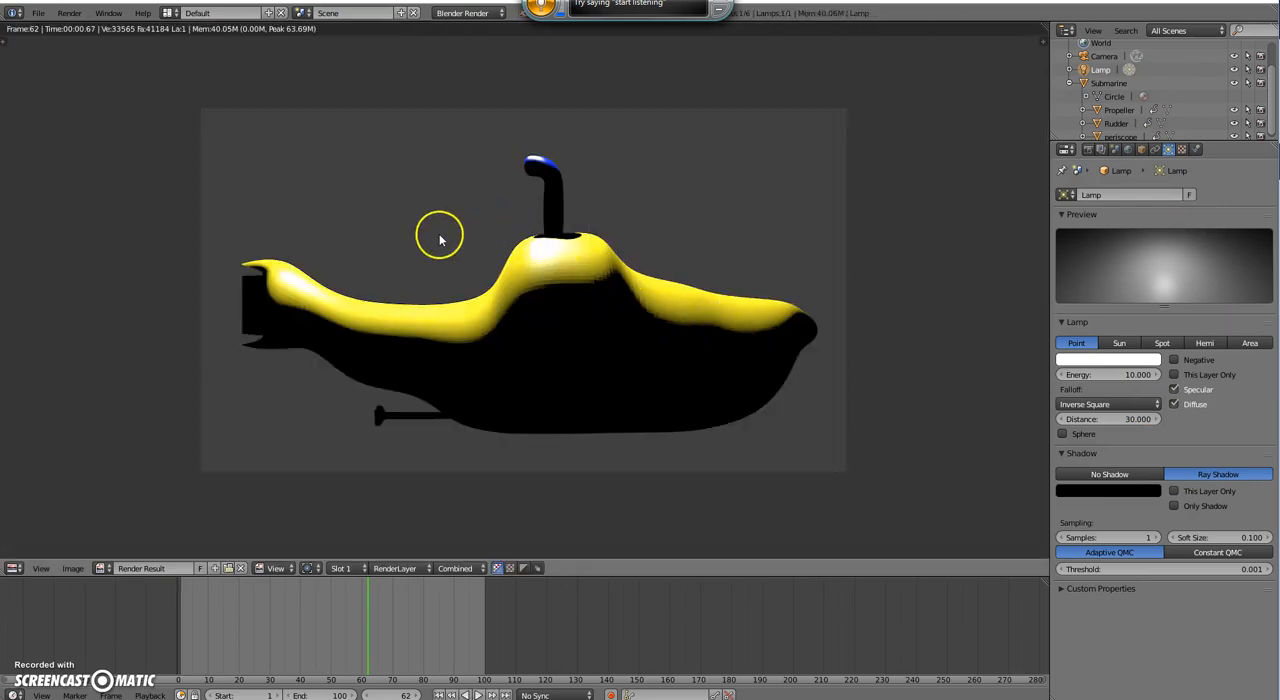
mouse_move(496, 280)
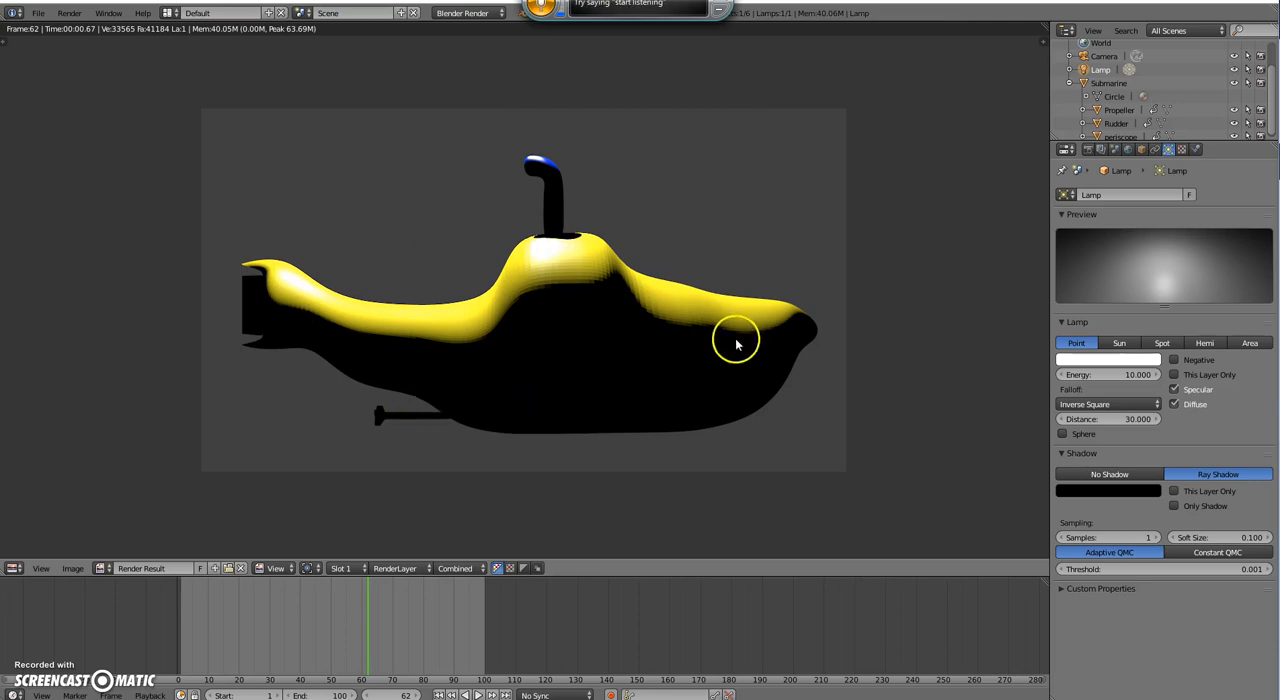
mouse_move(628, 416)
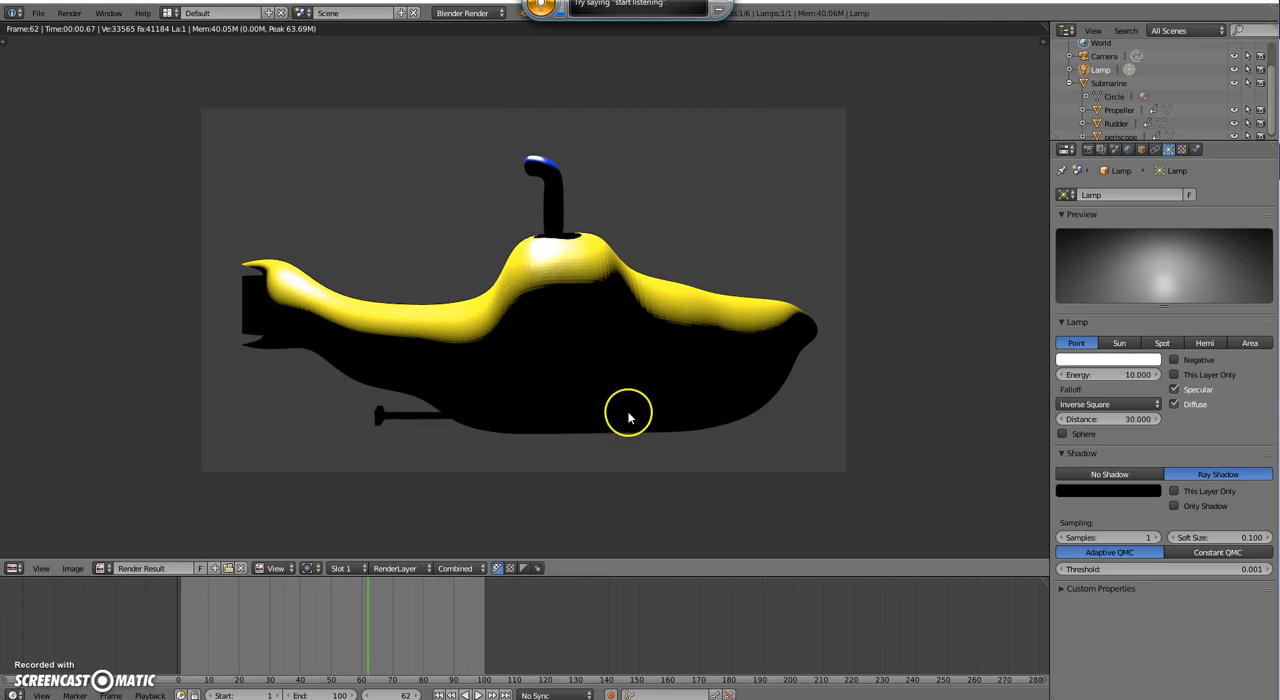
left_click(1108, 374)
type("1.000")
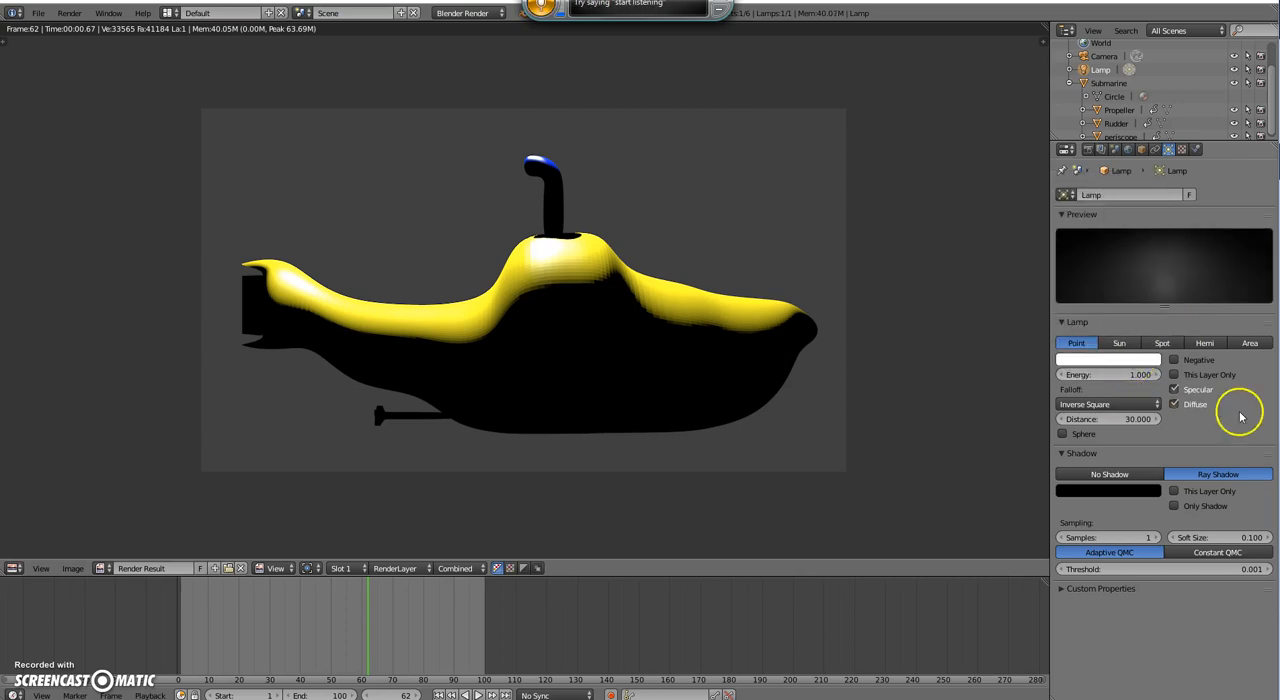
mouse_move(1116, 374)
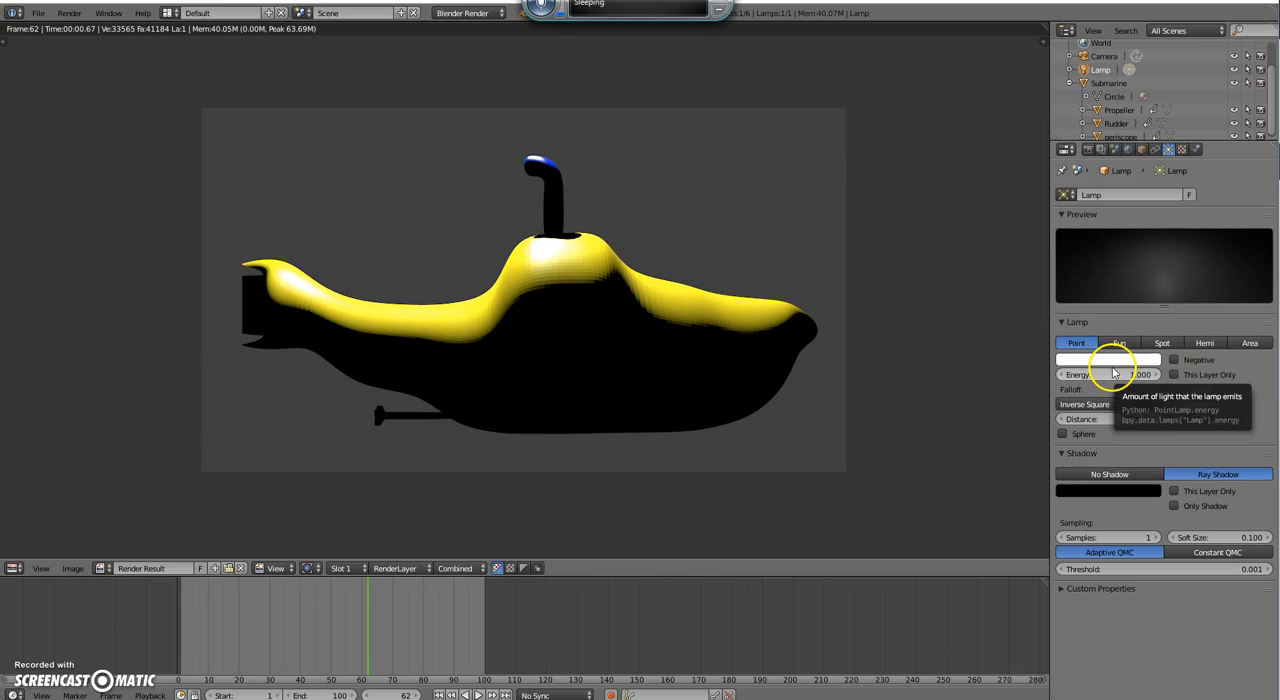
mouse_move(1048, 416)
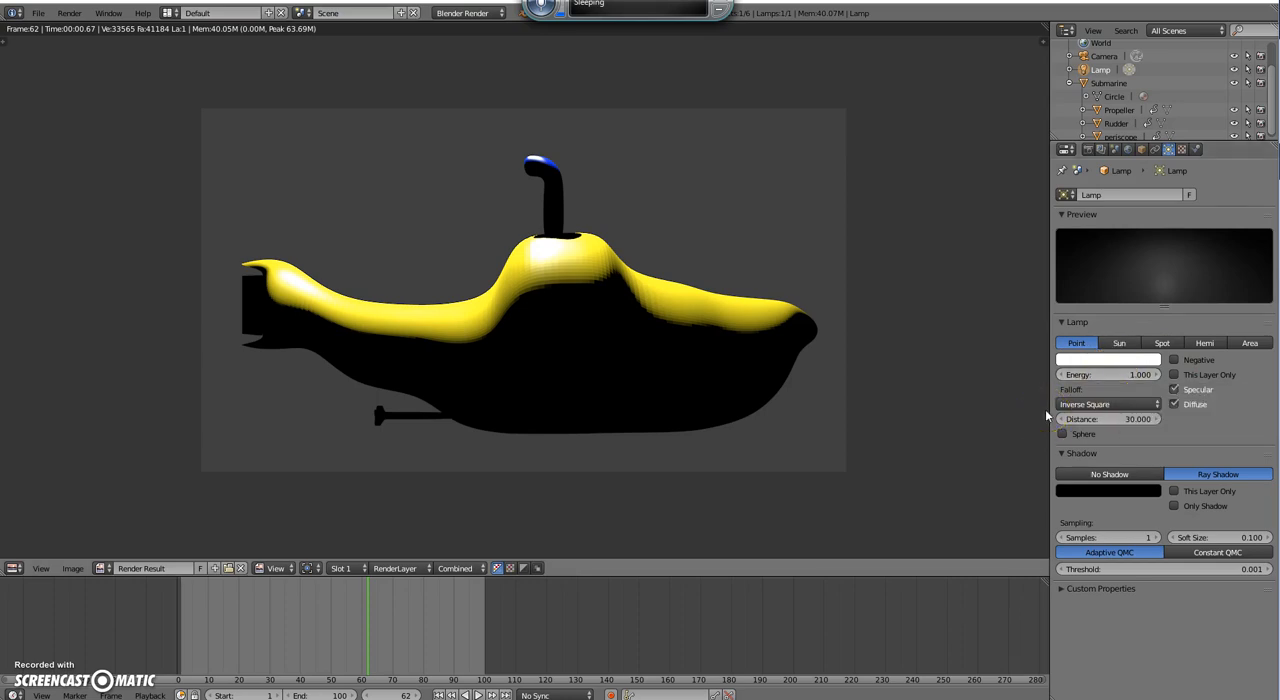
mouse_move(796, 420)
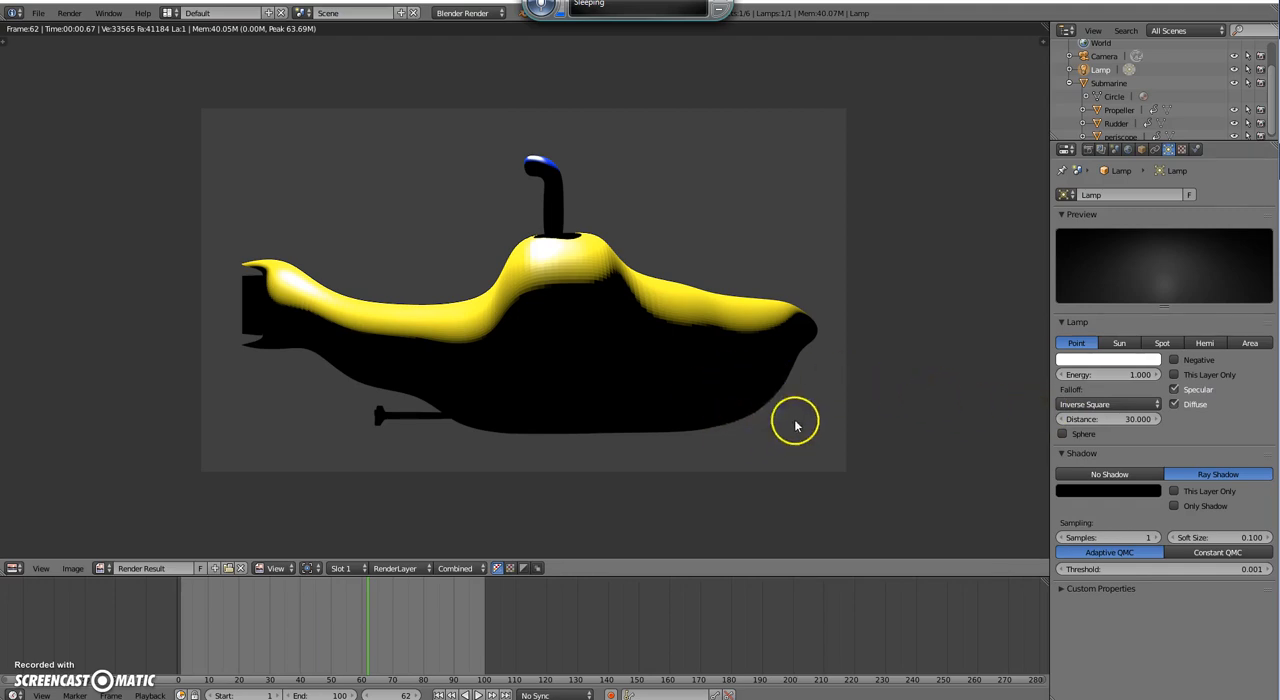
mouse_move(722, 348)
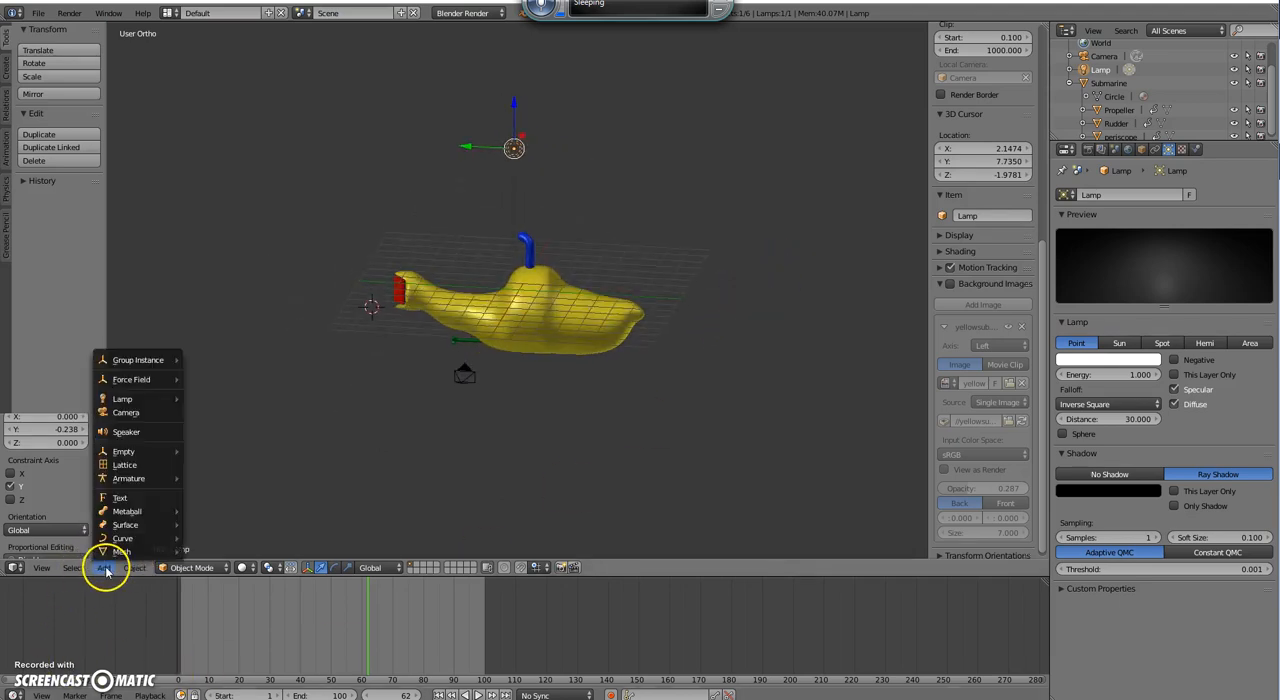
mouse_move(124, 386)
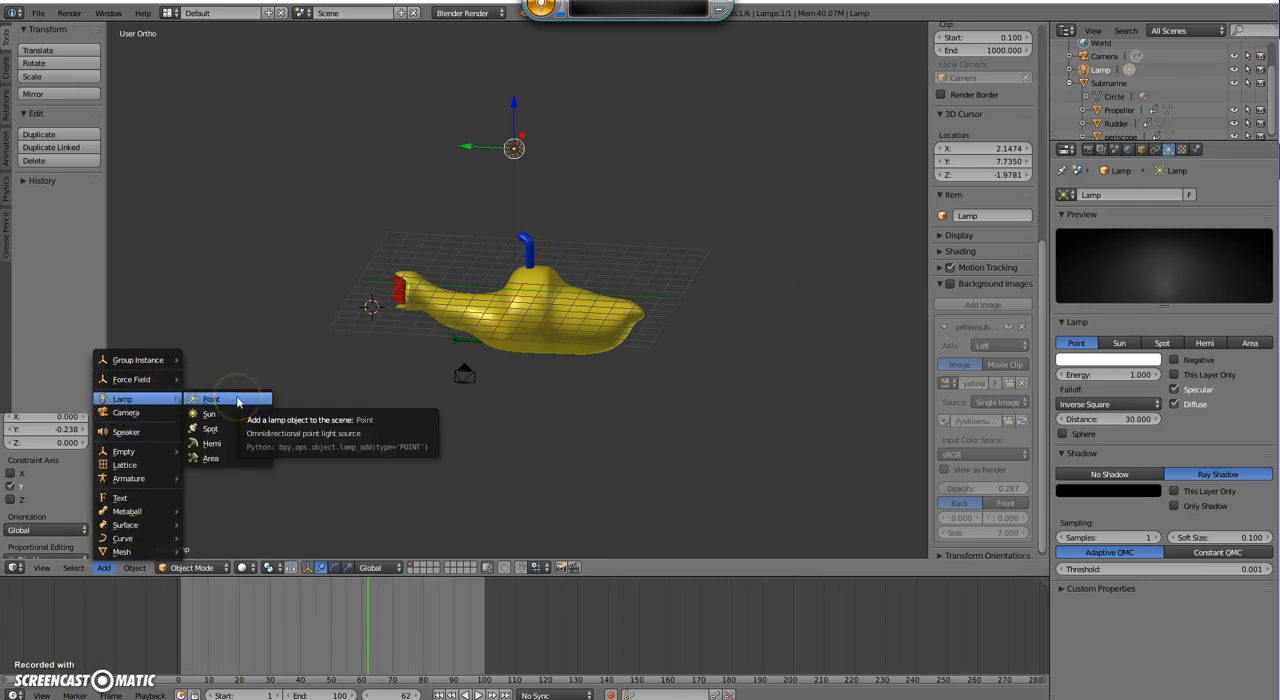
Step: Add a Point lamp beside the submarine and render the scene again
left_click(210, 398)
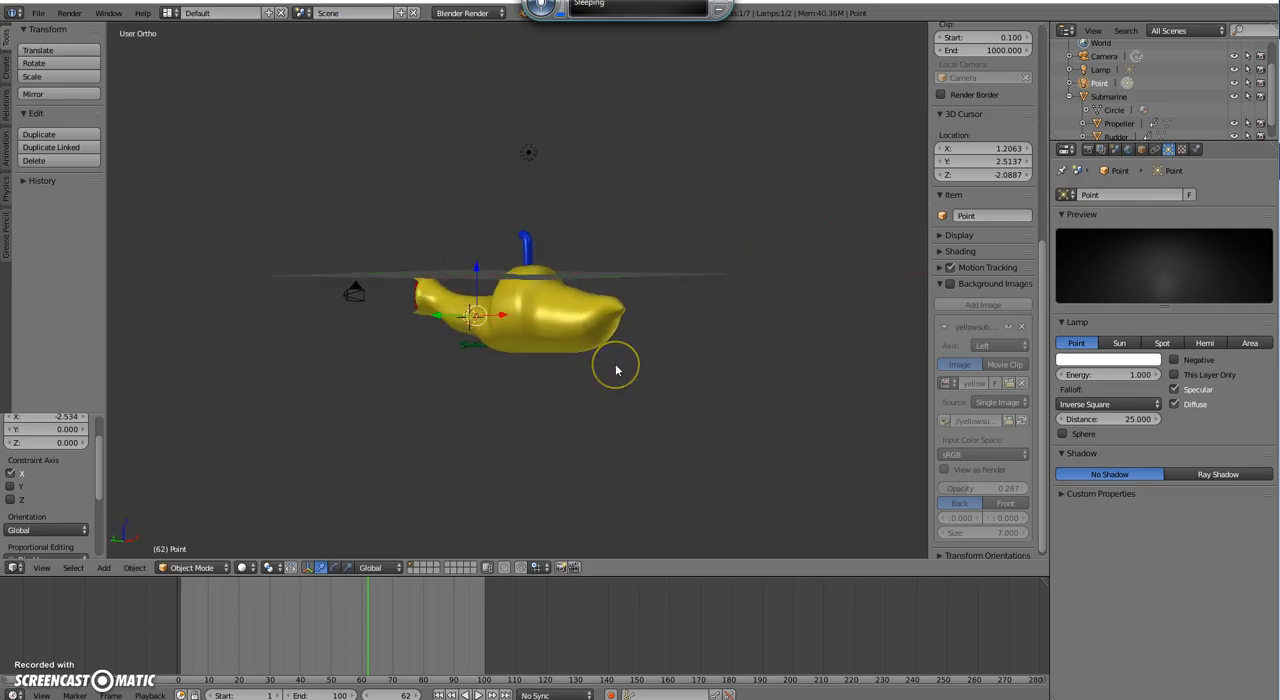
key("F12")
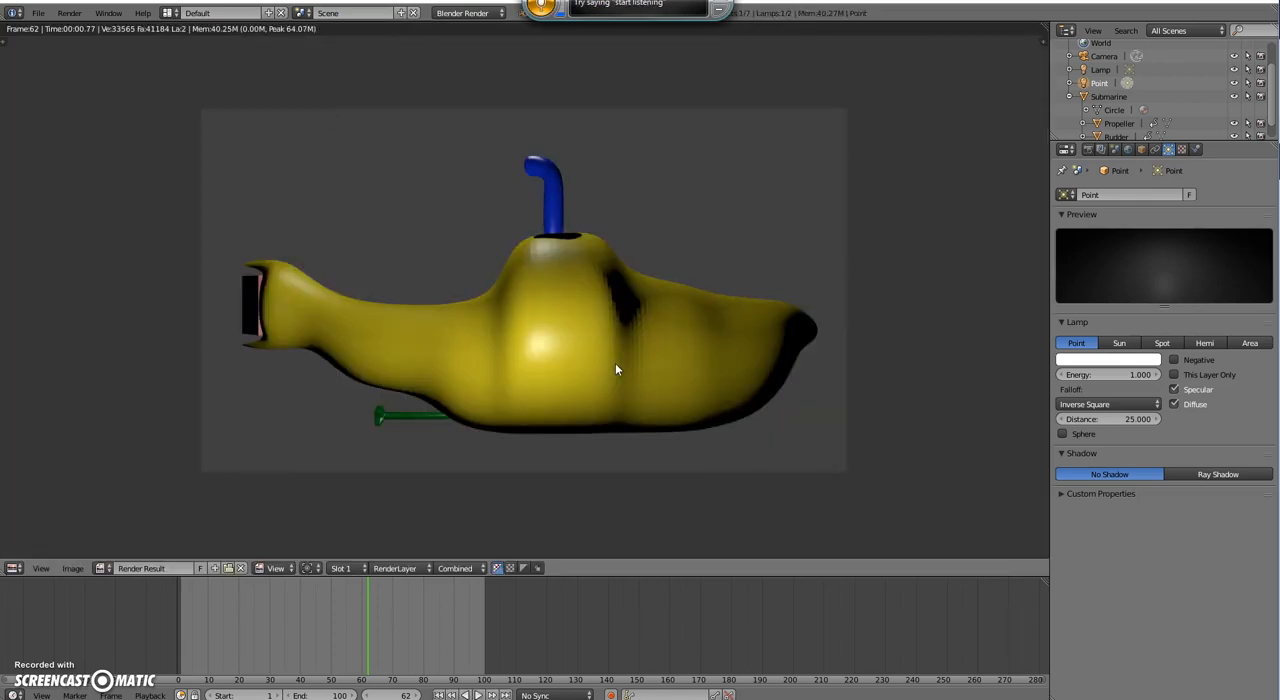
mouse_move(1010, 272)
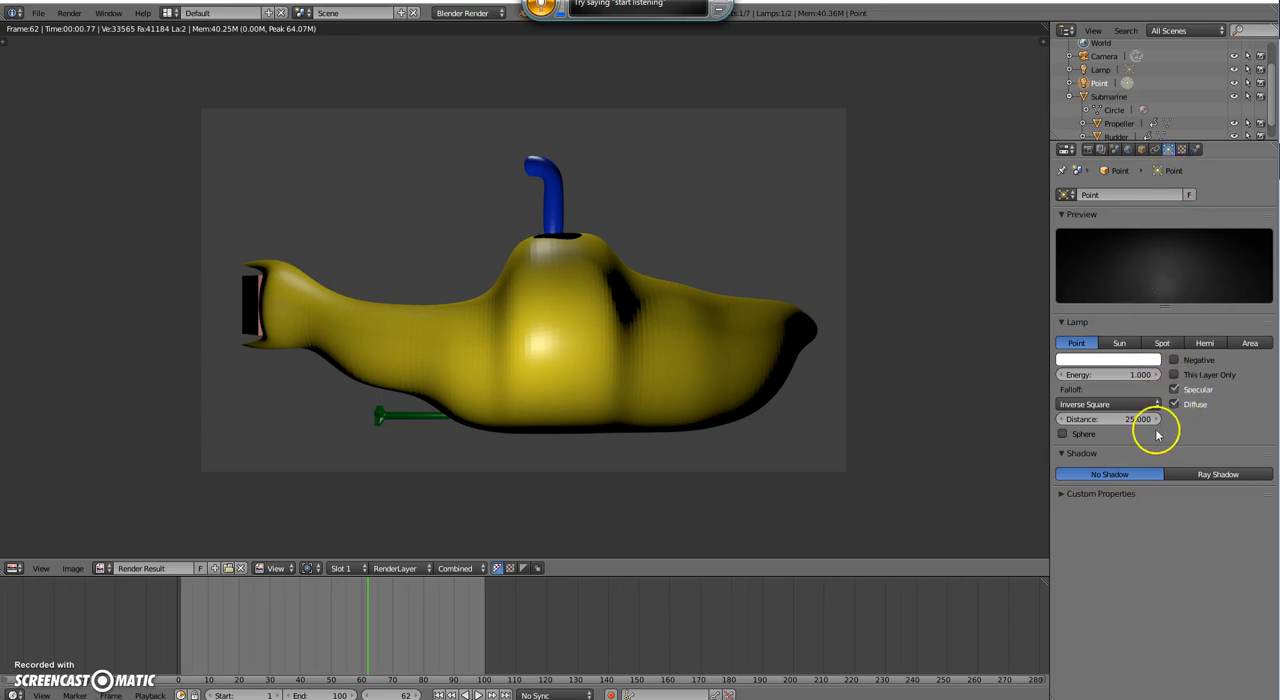
mouse_move(1120, 342)
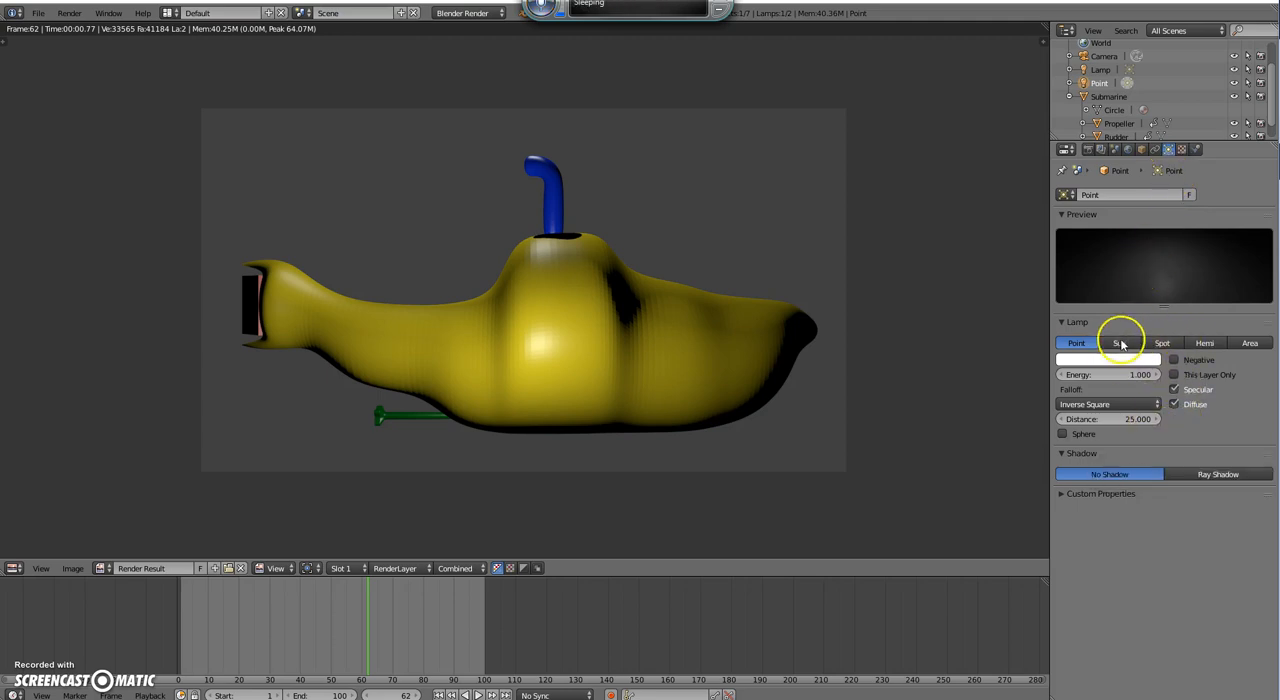
Step: Try Sun and Spot, settle on a Hemi lamp at Energy 0.500 and view the render
left_click(1116, 344)
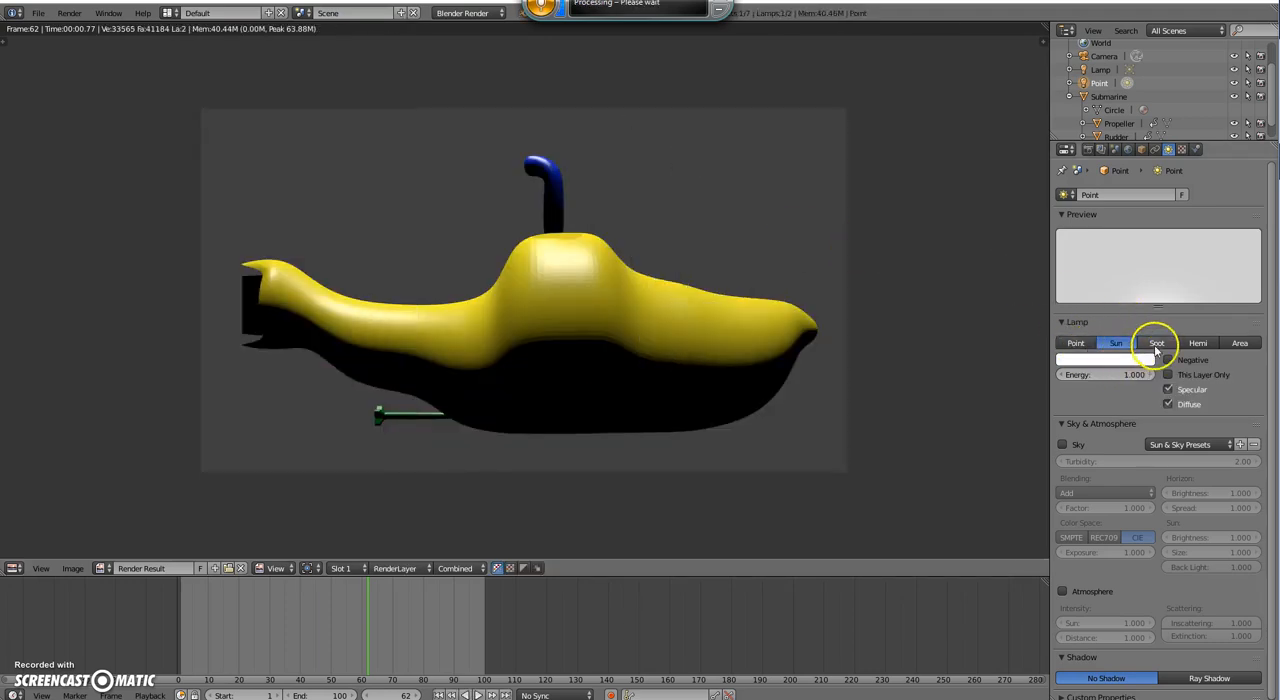
left_click(1156, 344)
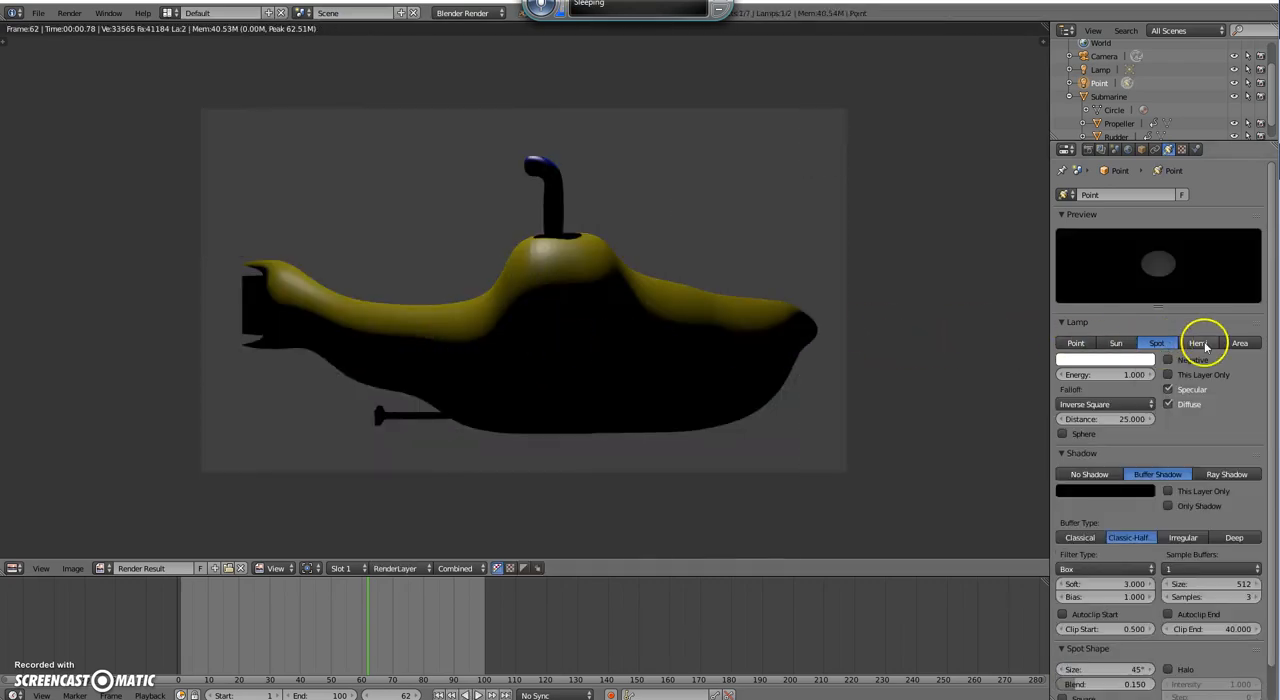
left_click(1204, 344)
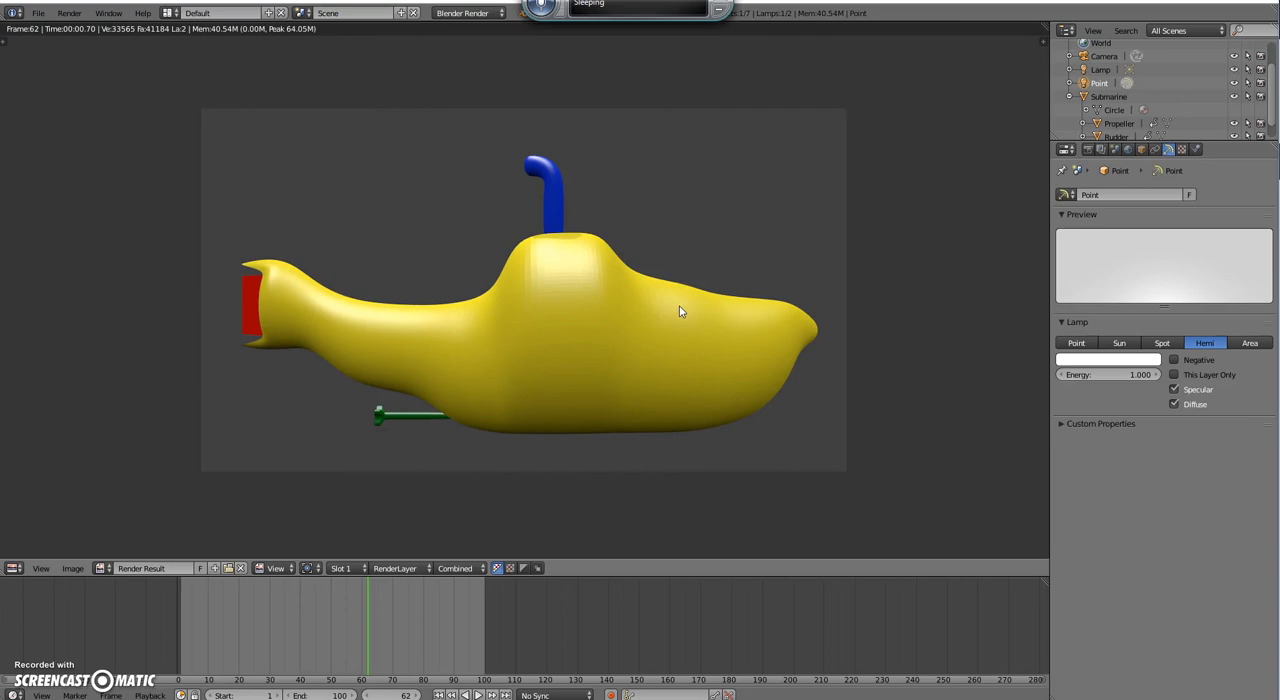
left_click(1108, 374)
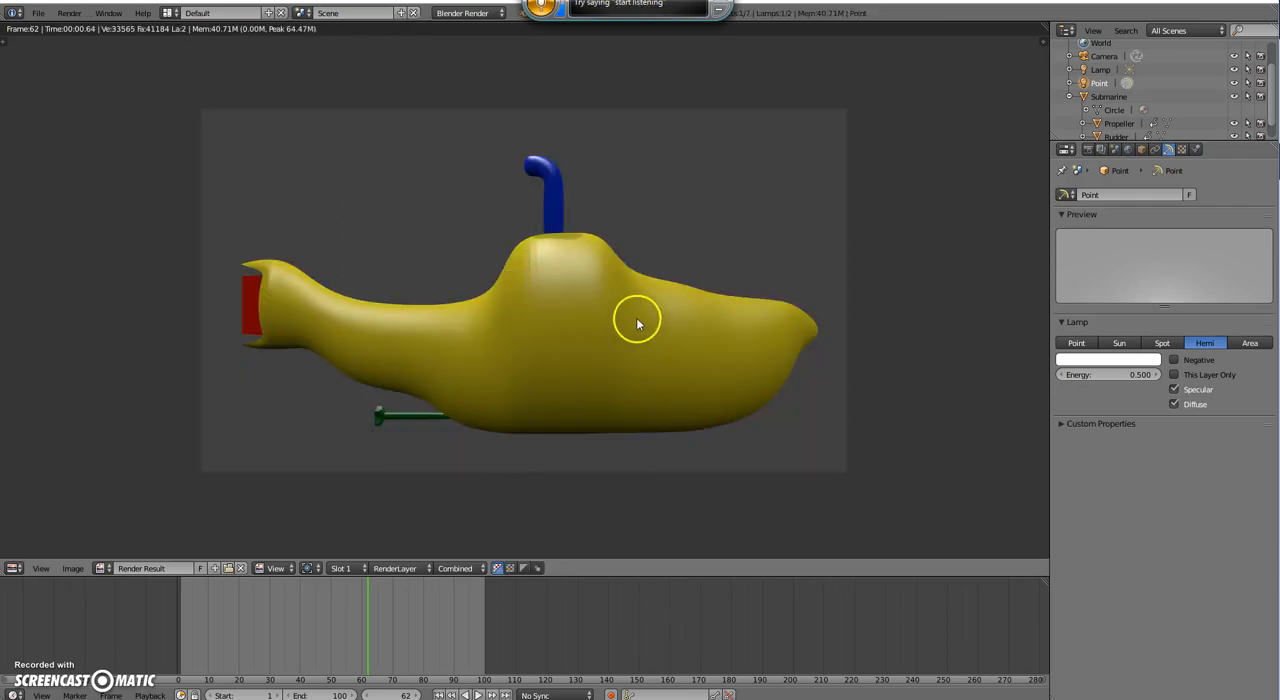
scroll("down", 3)
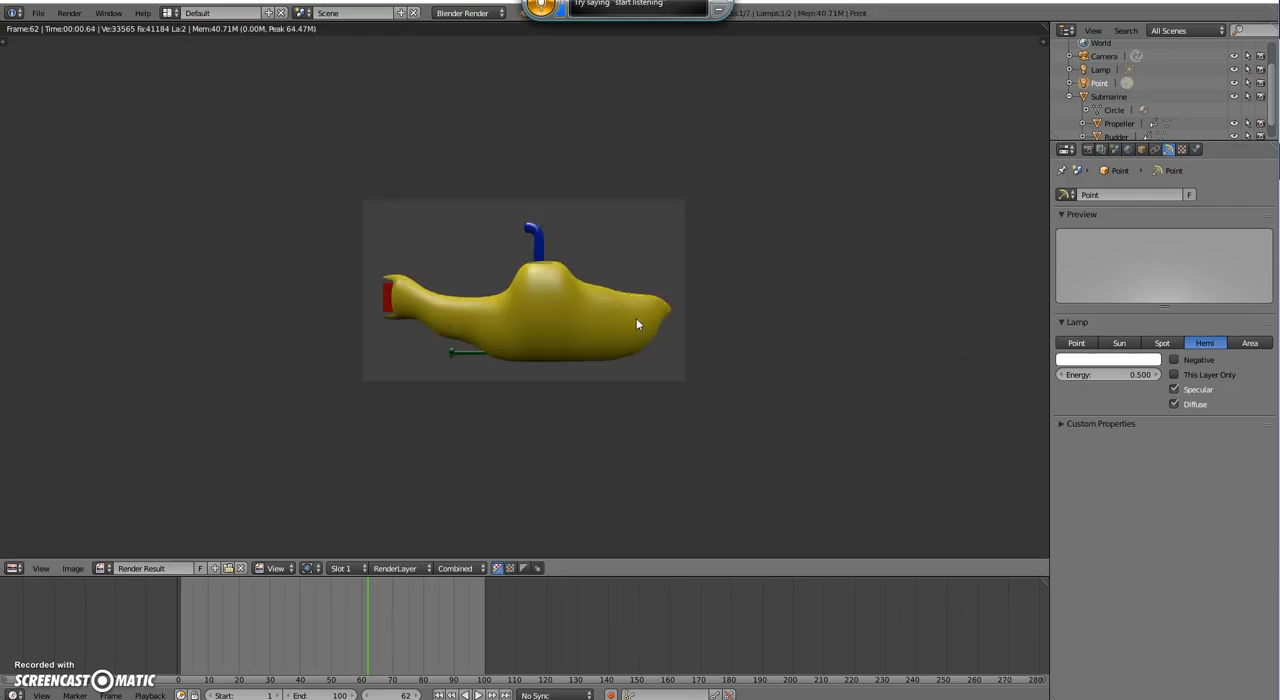